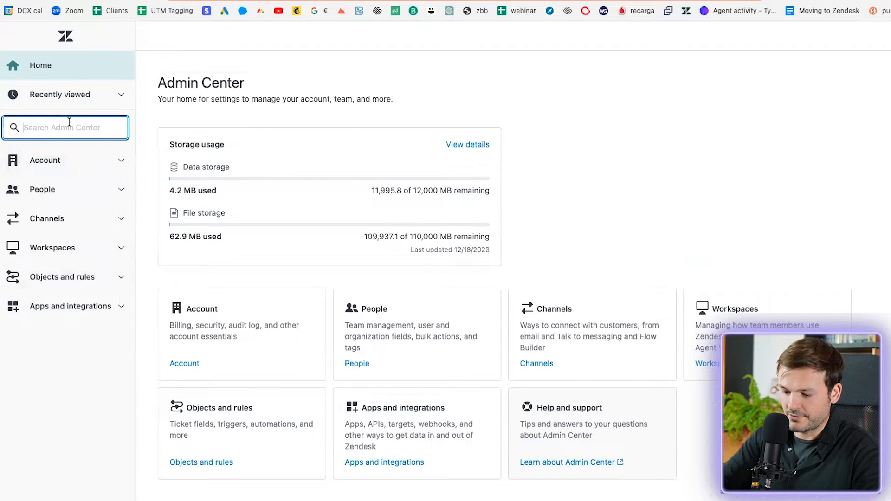
Step: Search Admin Center for 'customer' and go to the Customer satisfaction settings page
type("customer")
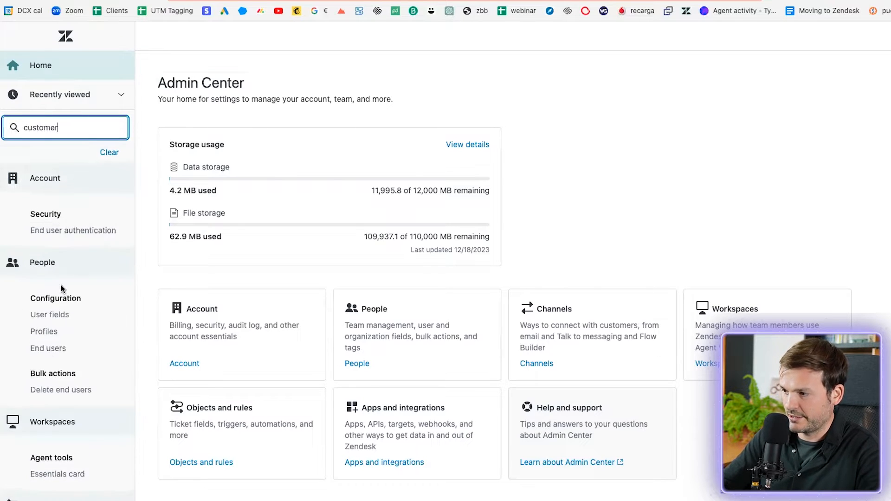
scroll("down", 3)
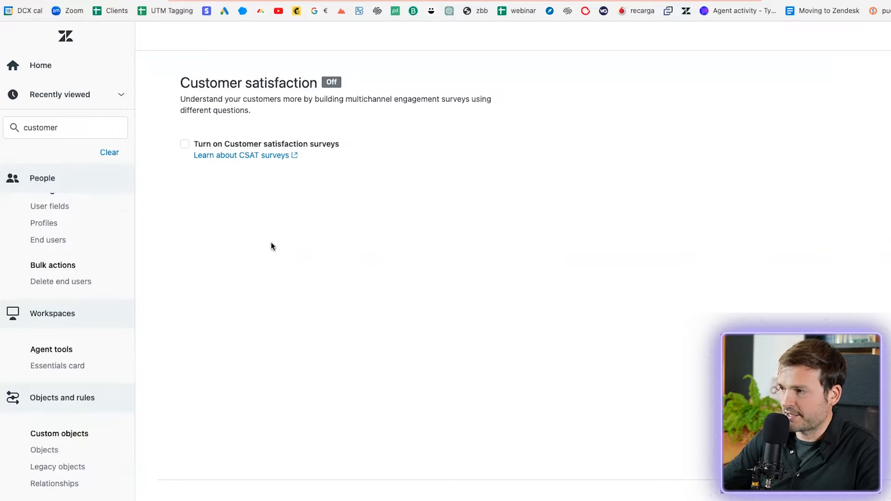
Step: Turn on CSAT surveys, try a 2-point rating scale, then return to 5 points
left_click(184, 144)
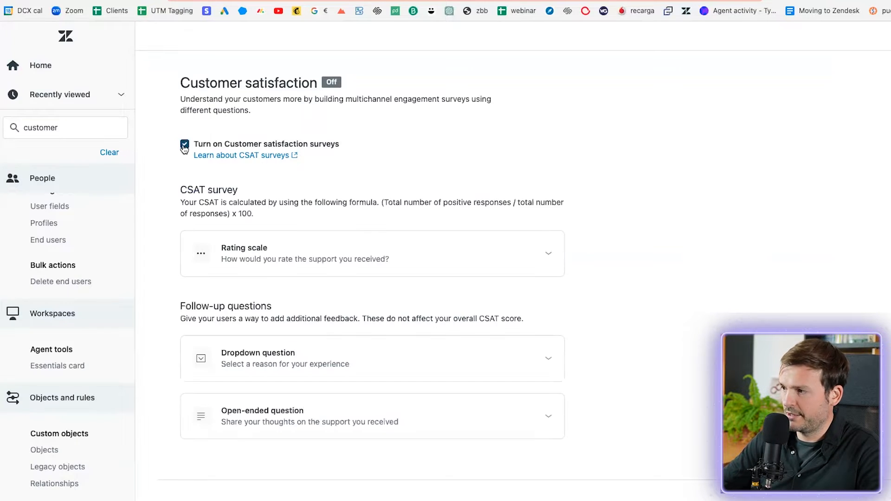
left_click(185, 144)
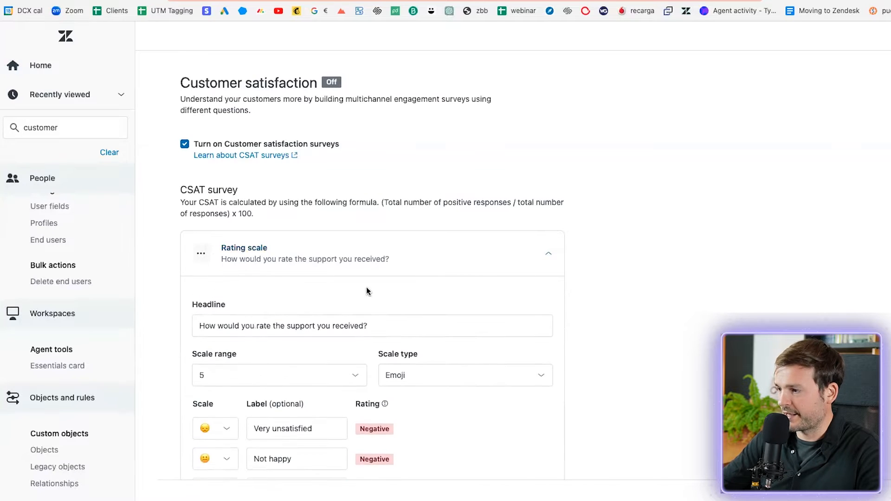
scroll("down", 3)
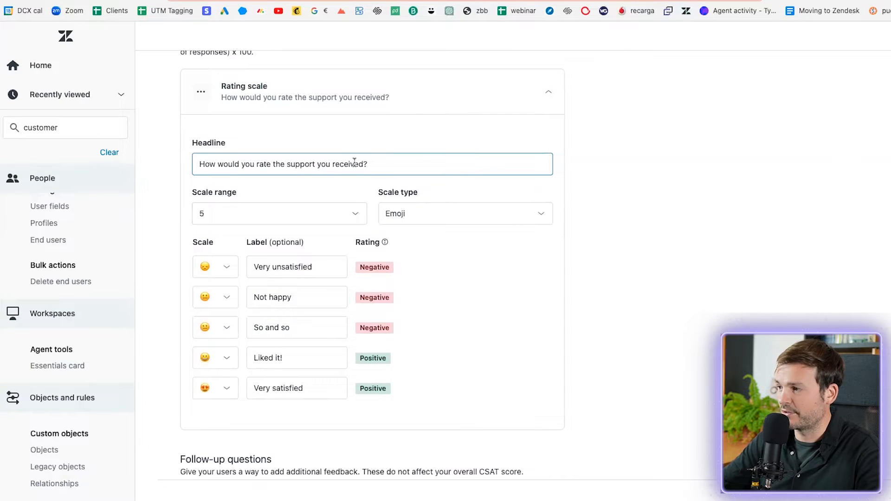
left_click(278, 213)
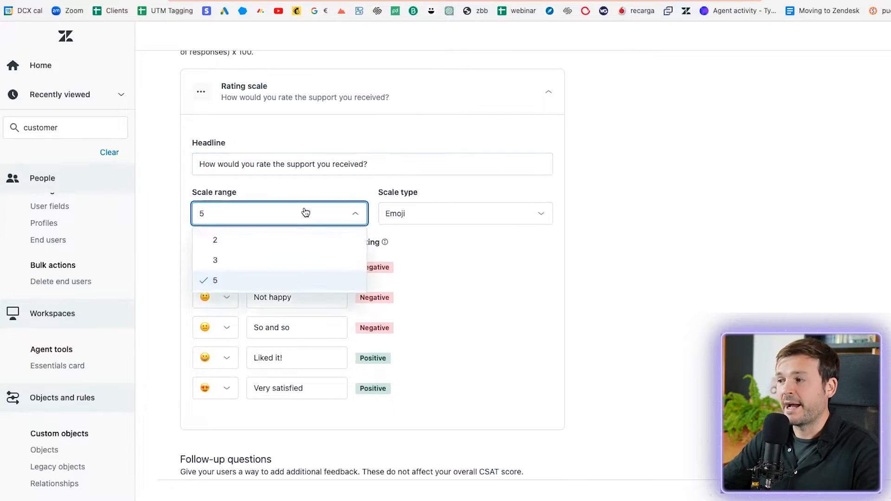
left_click(215, 240)
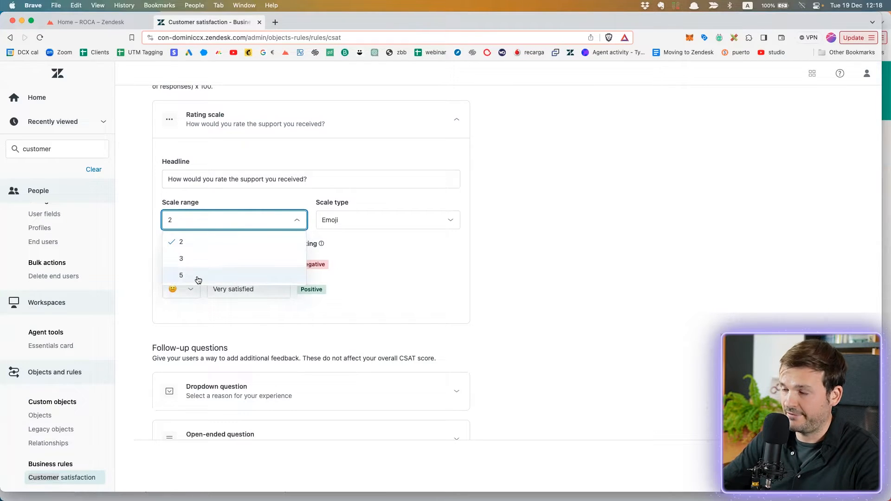
left_click(181, 275)
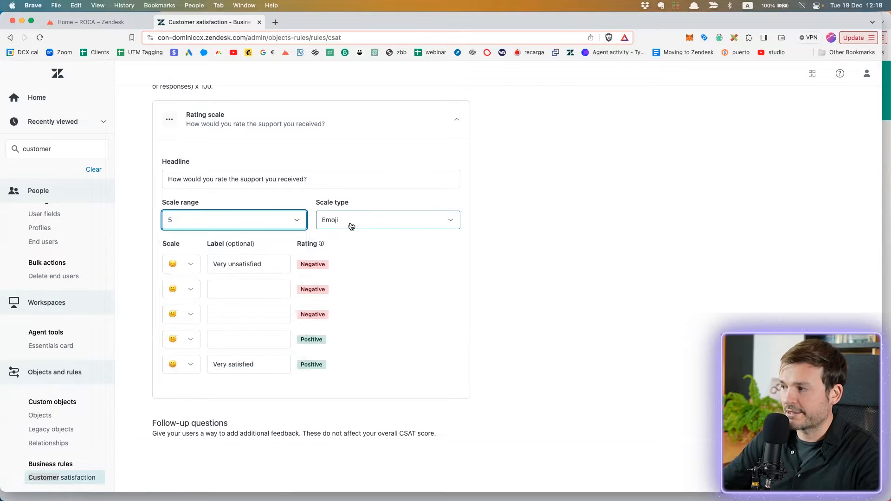
Step: Try the Numerical and Custom text scale types, then keep Emoji
left_click(388, 220)
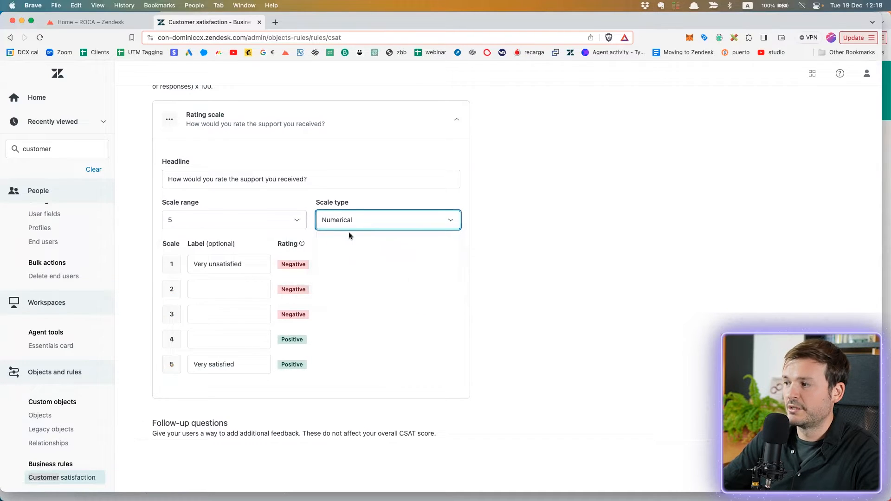
left_click(387, 220)
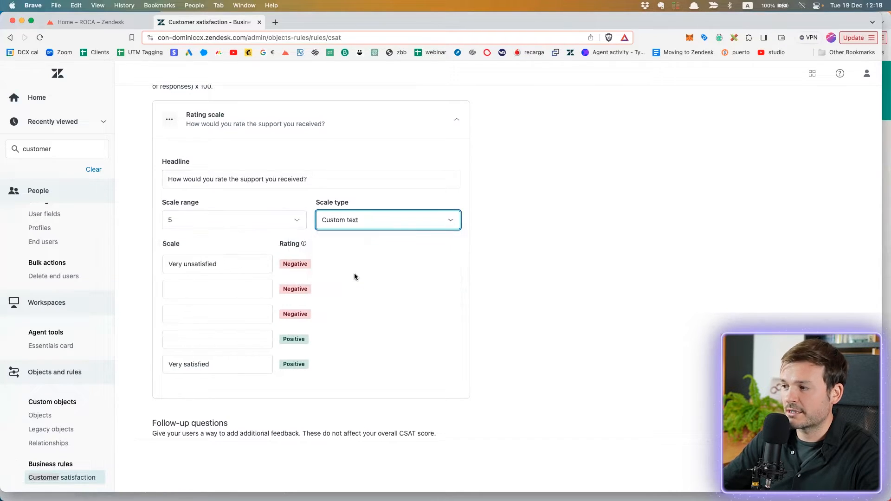
left_click(387, 220)
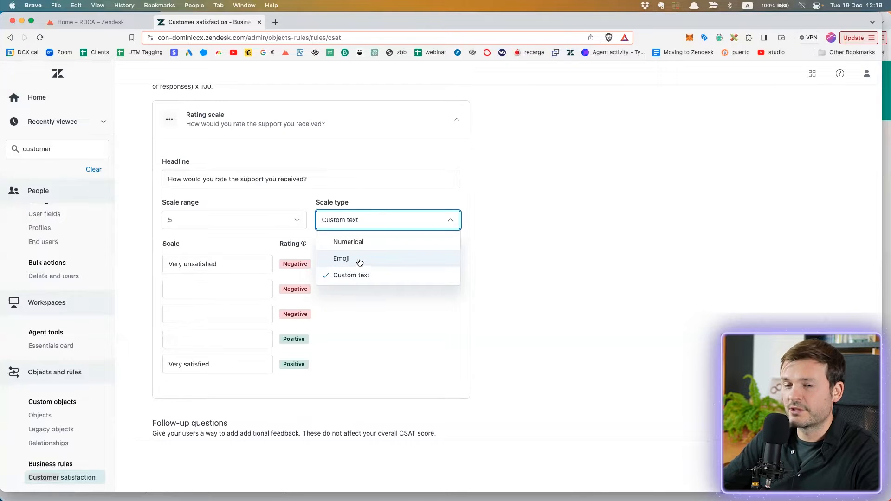
left_click(341, 258)
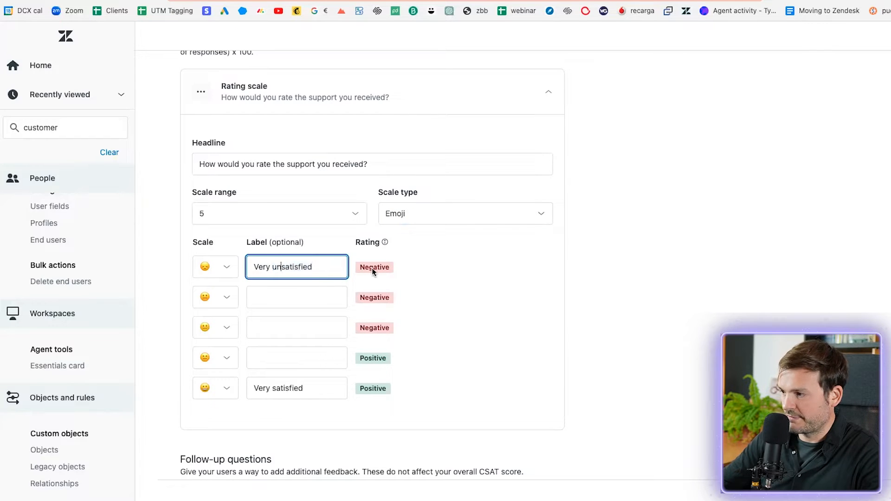
mouse_move(308, 256)
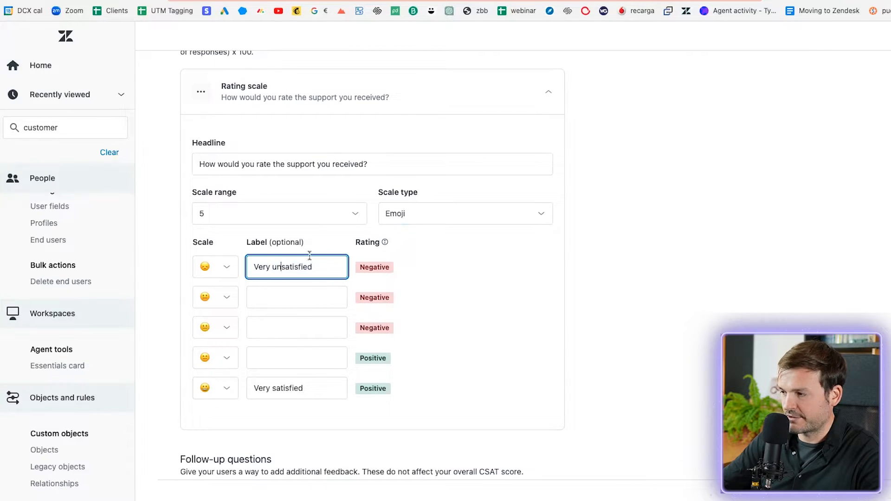
Step: Label the second emoji rating 'Meh, di…' and the third 'Ok, if you say so'
scroll("down", 3)
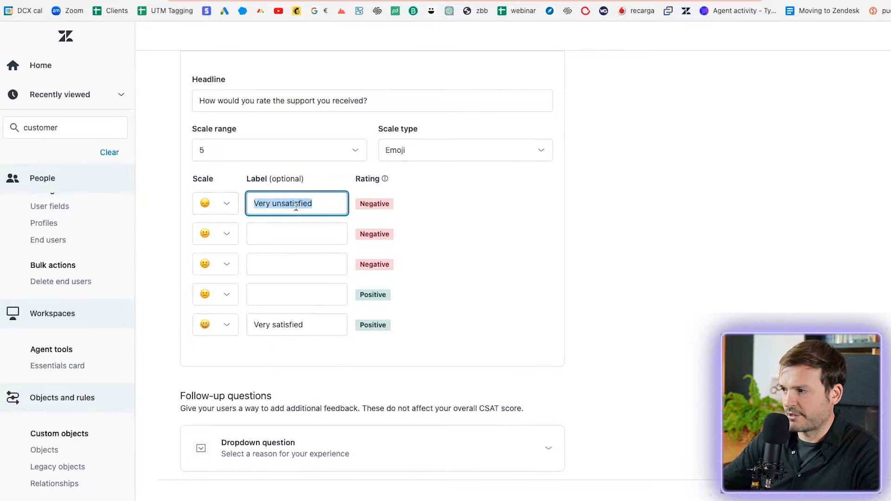
mouse_move(230, 241)
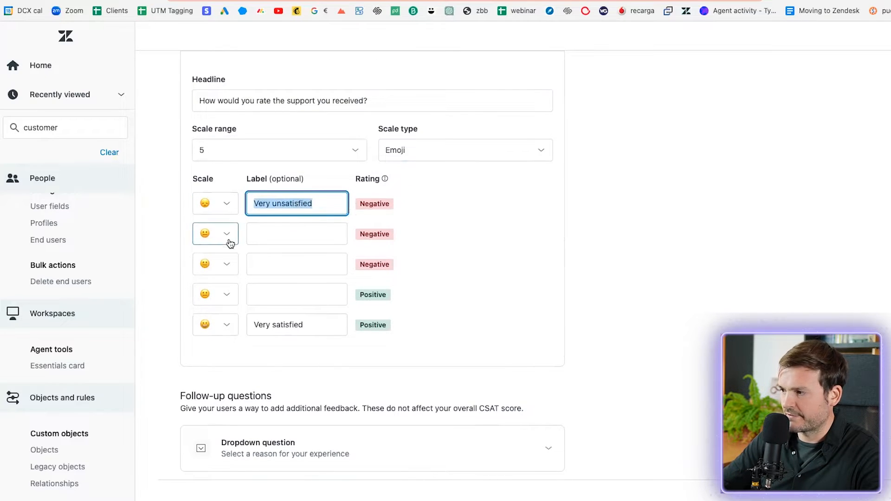
left_click(296, 234)
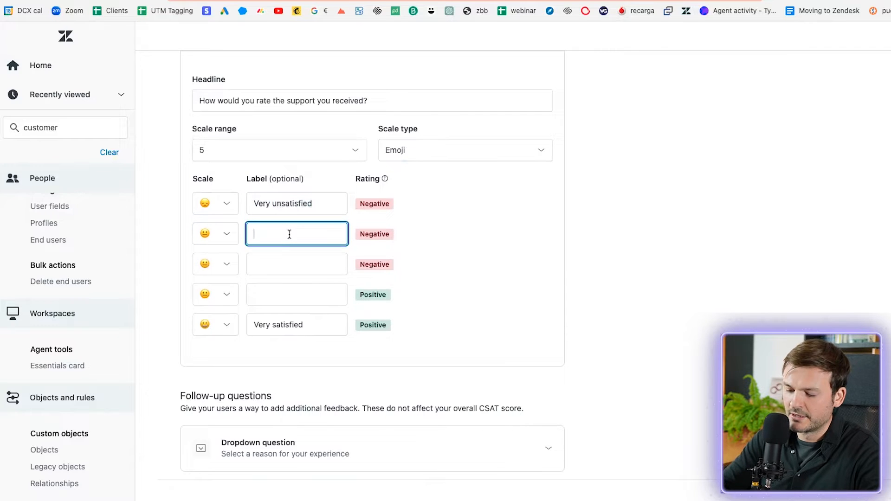
type("Meh, didn't enjoy")
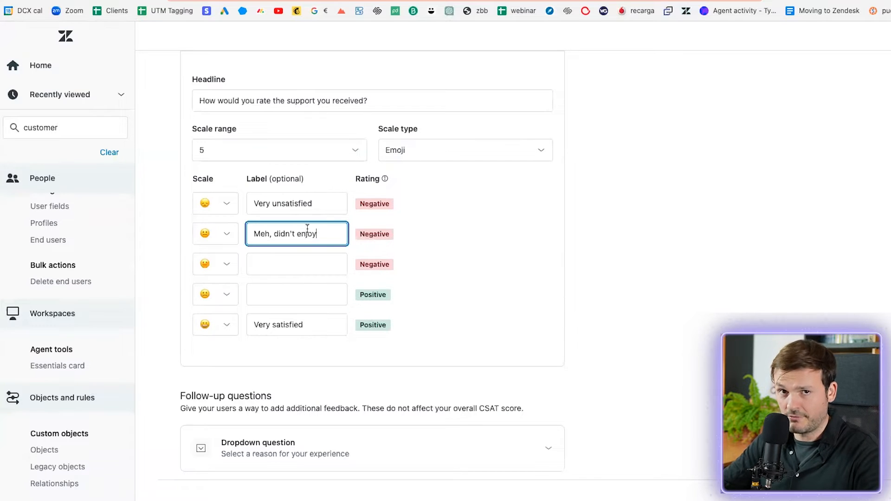
left_click(296, 263)
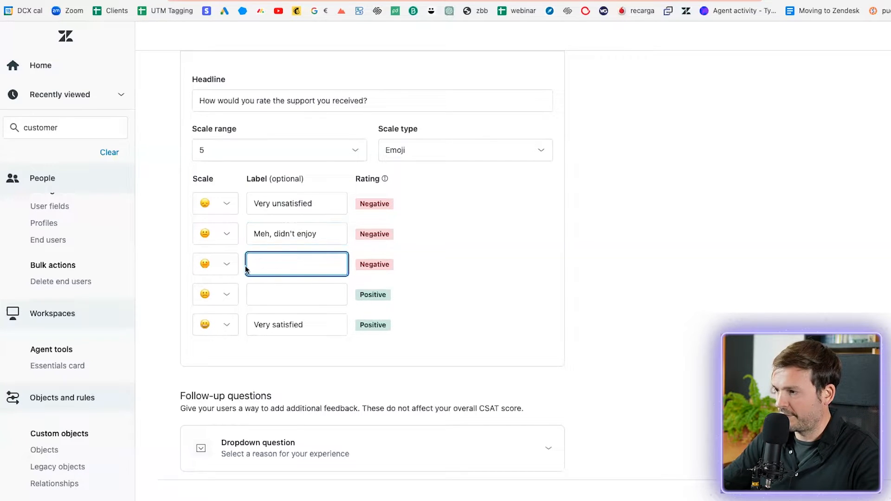
left_click(215, 264)
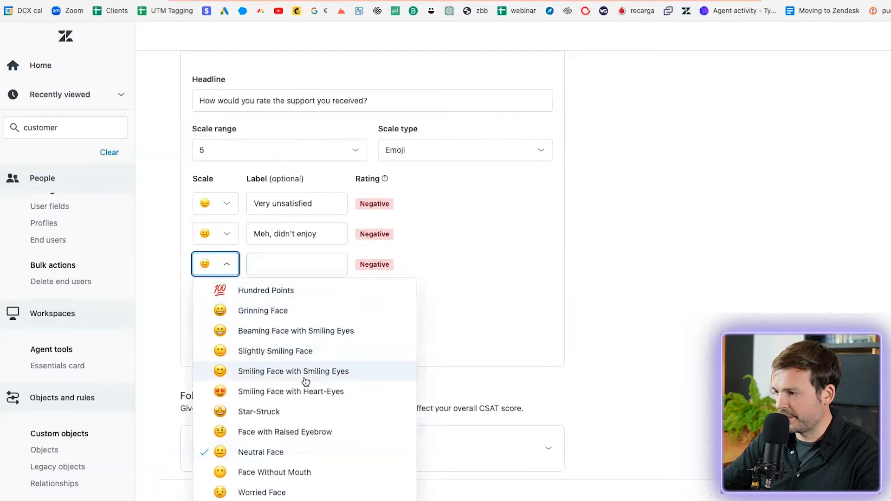
scroll("down", 3)
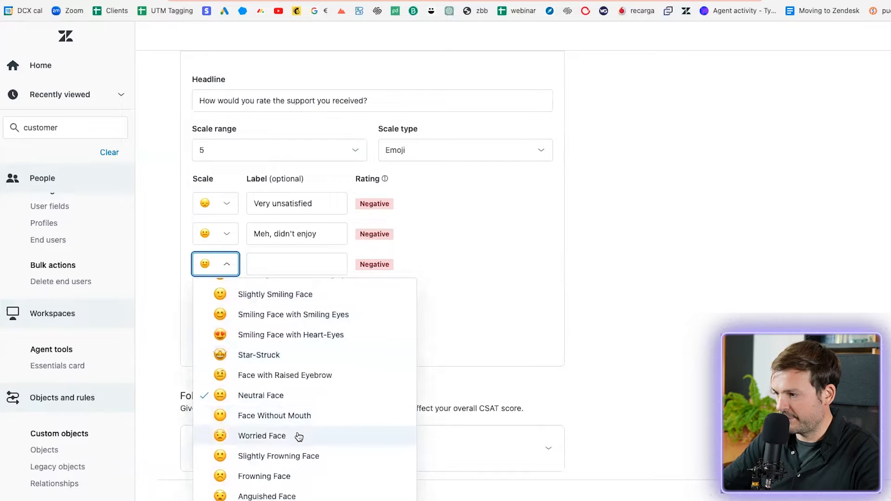
mouse_move(296, 456)
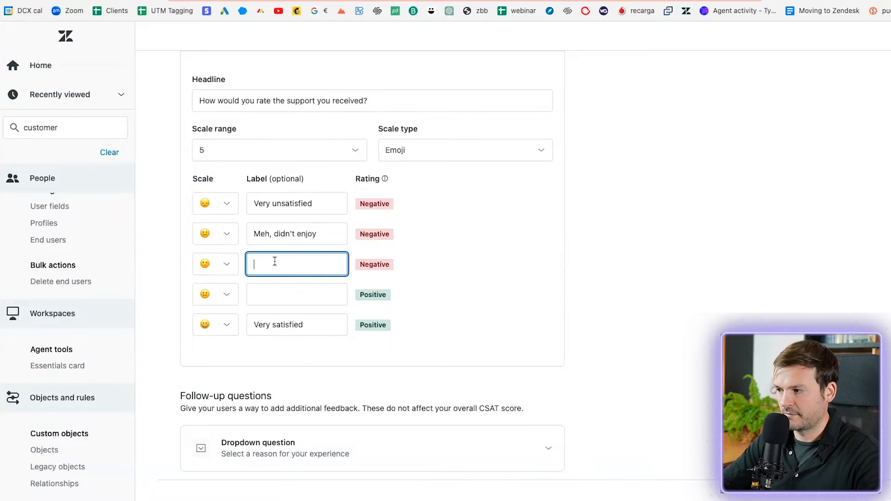
type("Ok,")
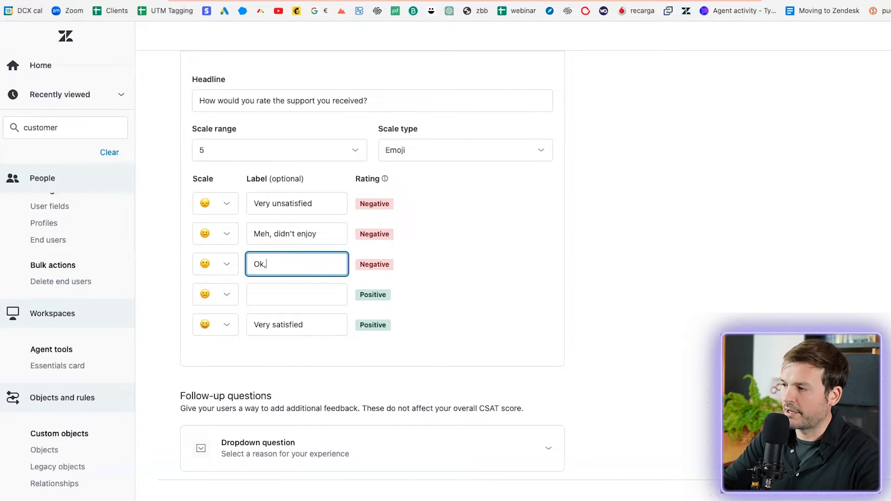
type("if you say")
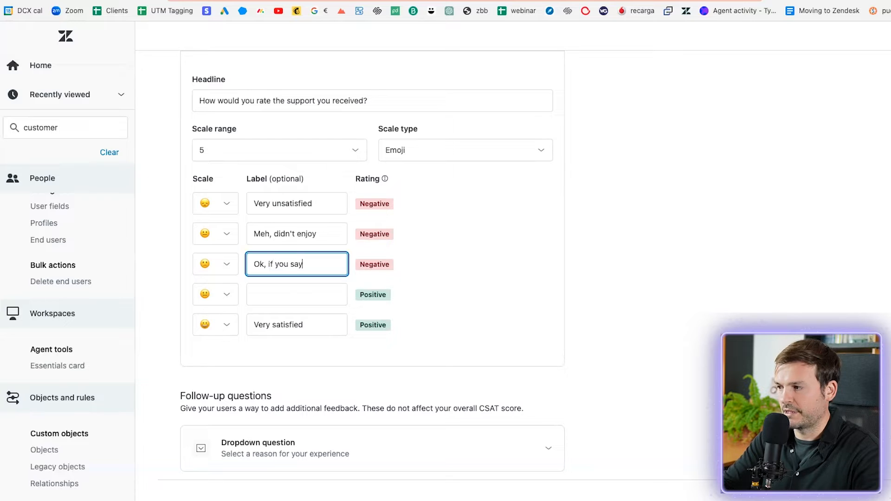
type("so")
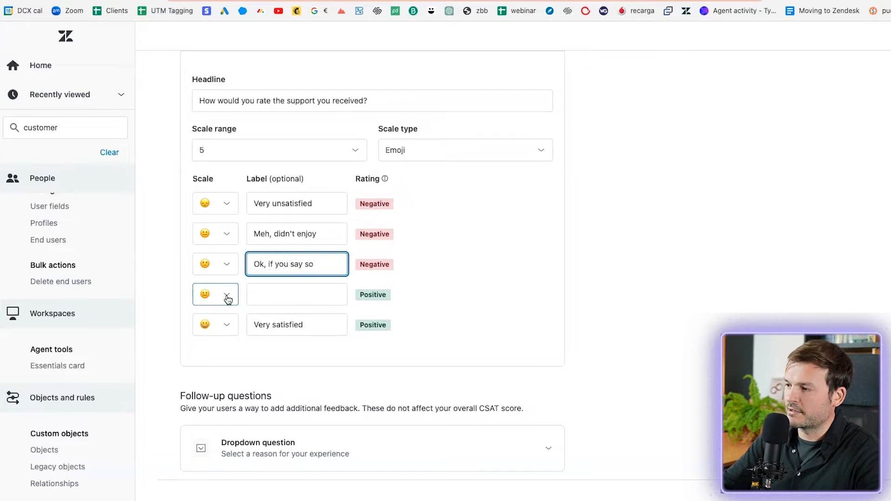
Step: Label the fourth rating 'It was ok' and give the top rating a new emoji and 'Lovely support'
left_click(226, 294)
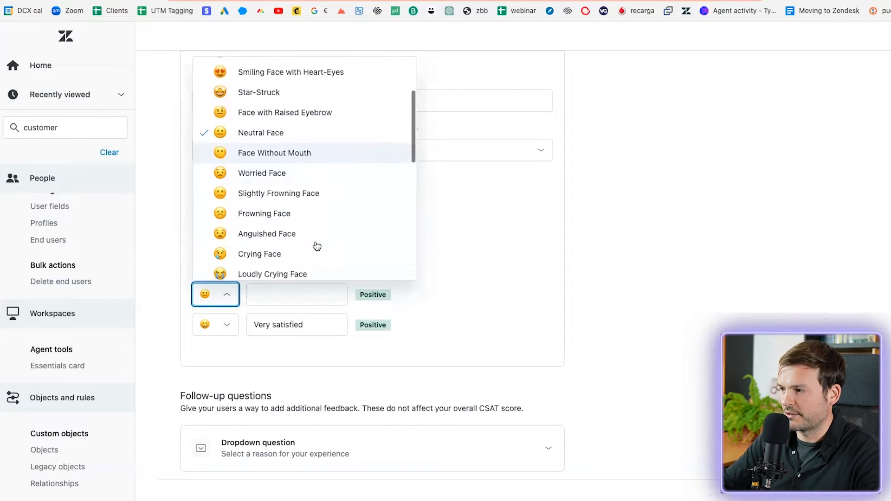
scroll("up", 3)
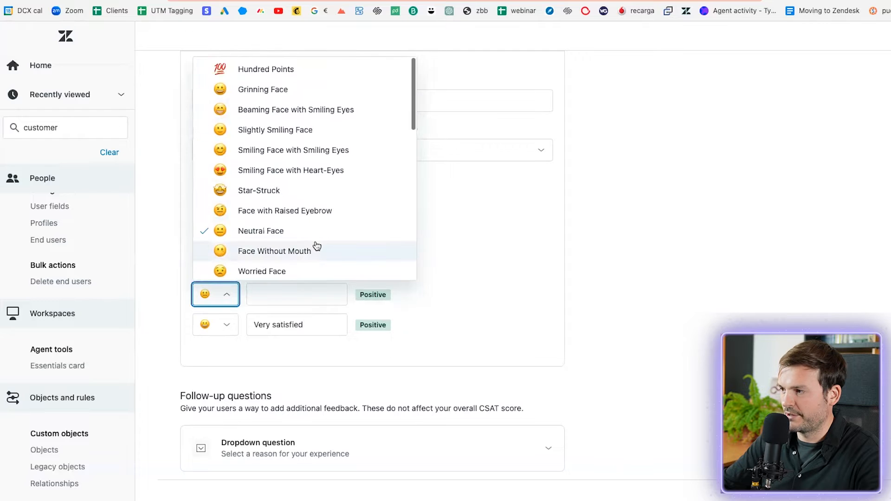
mouse_move(309, 150)
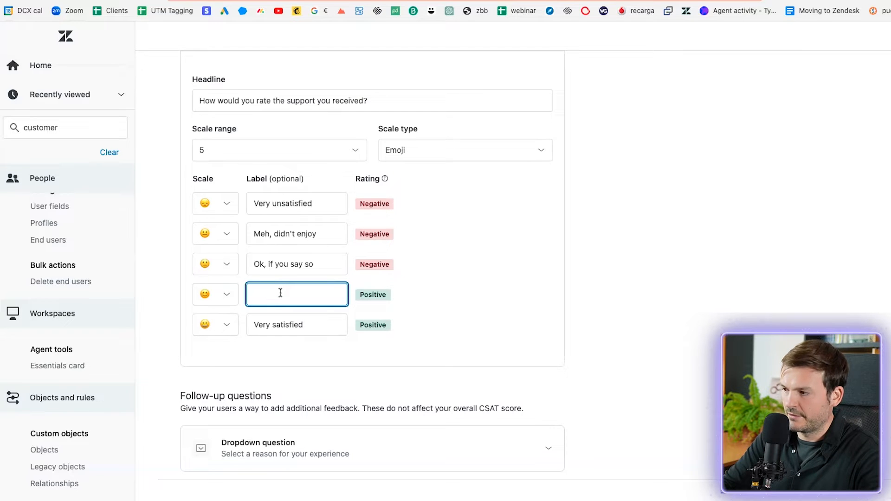
type("It we")
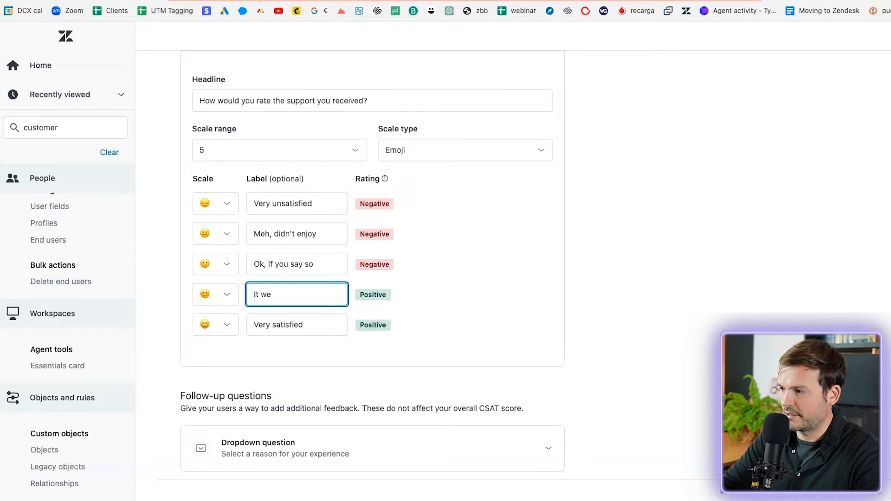
type("as ok")
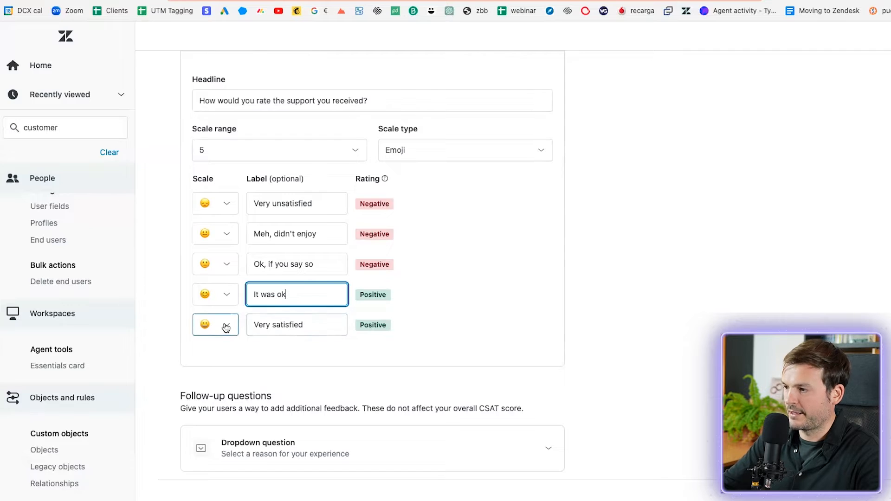
left_click(216, 324)
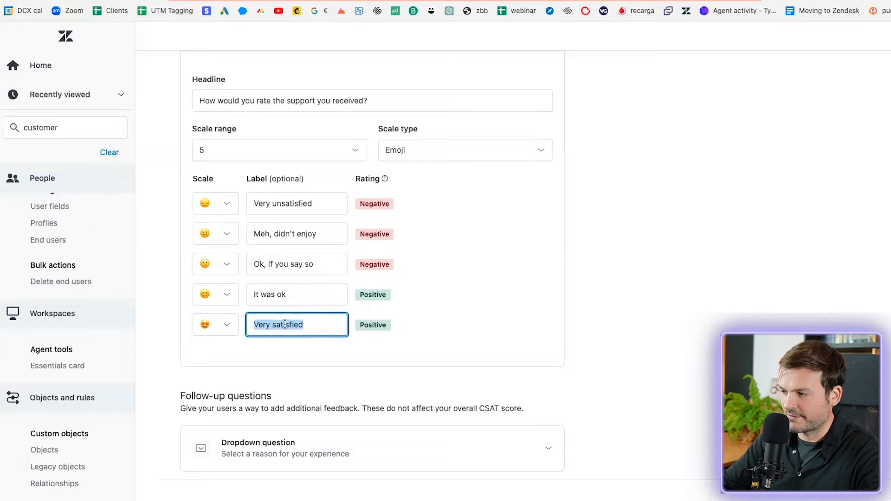
type("Lovely")
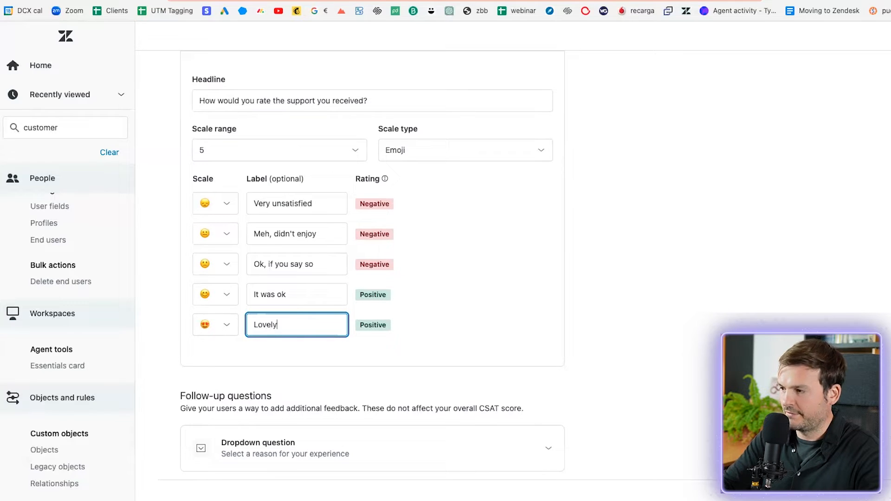
type("support")
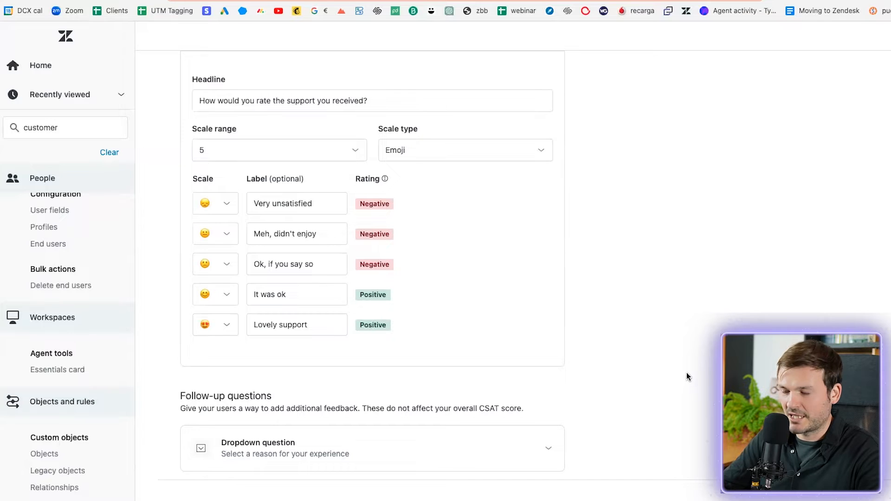
Step: Add 'The agent was rude' as a fourth reason in the negative-rating dropdown question
scroll("down", 3)
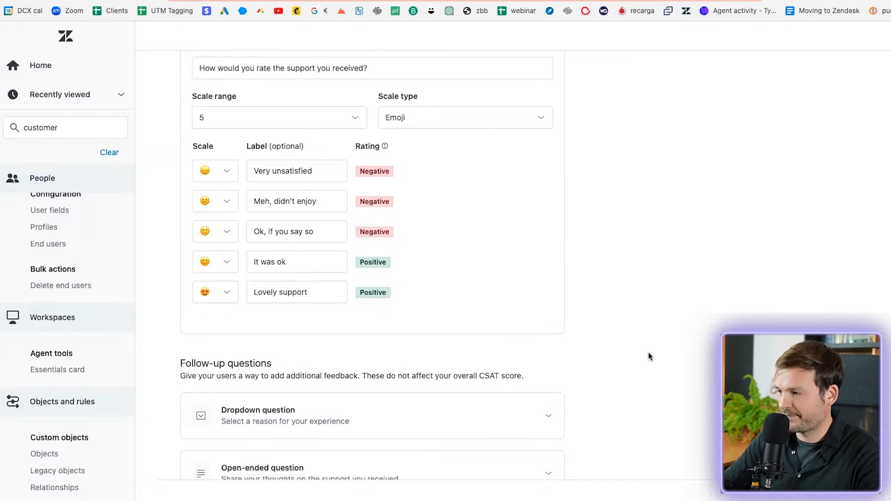
scroll("down", 3)
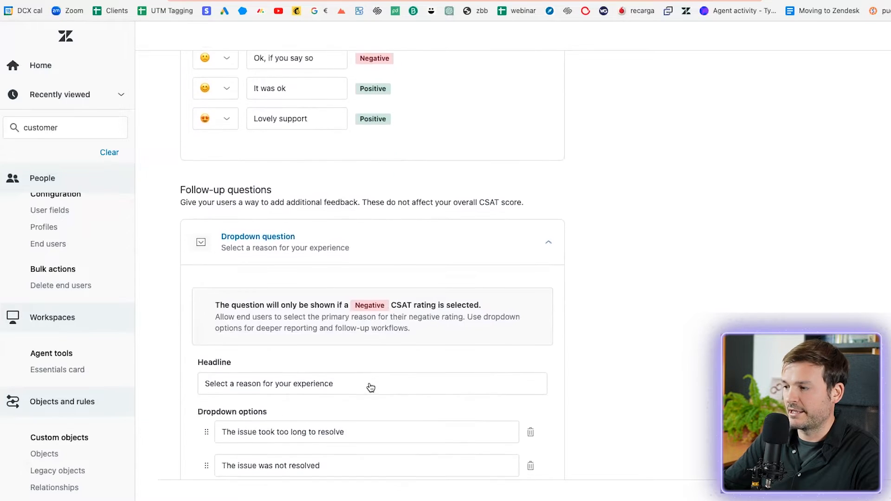
scroll("down", 3)
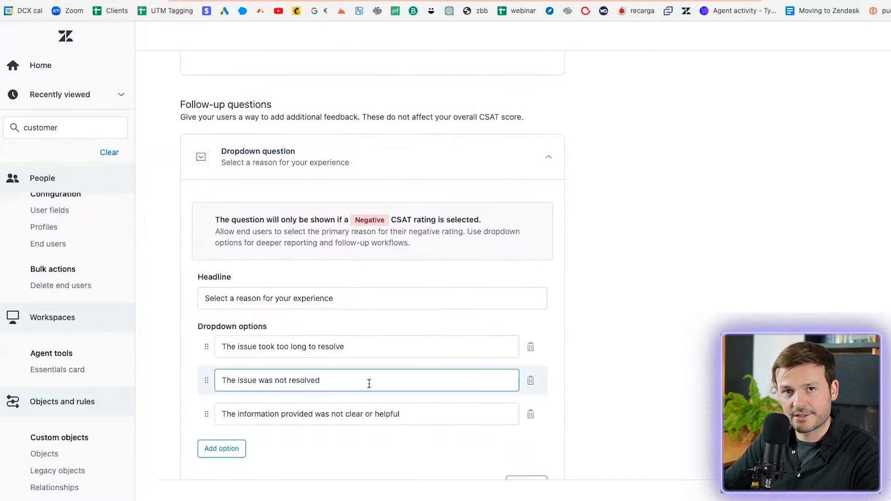
scroll("down", 3)
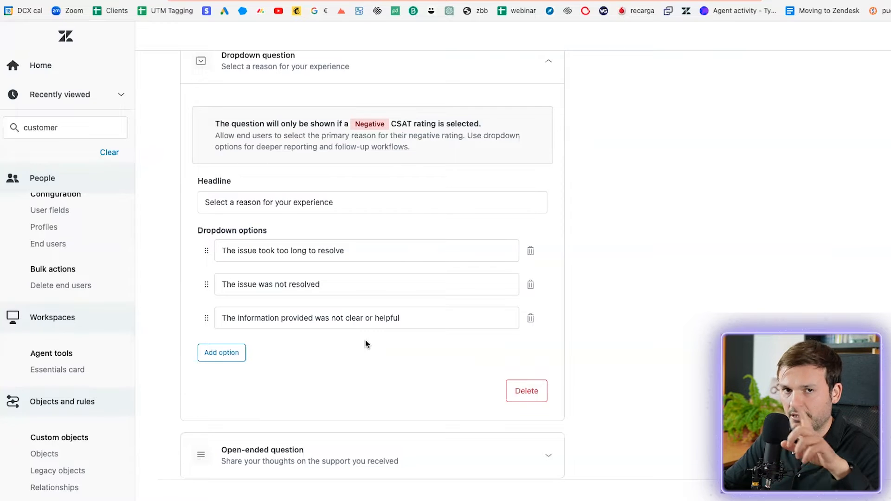
mouse_move(398, 352)
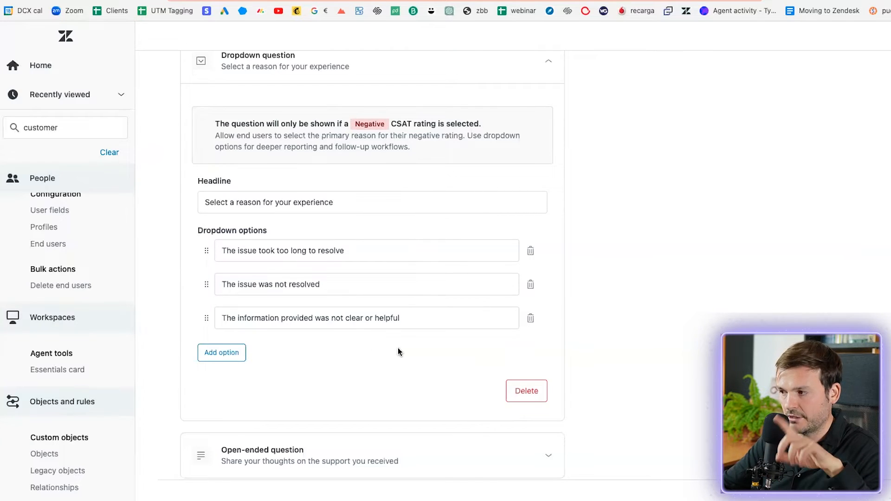
mouse_move(398, 269)
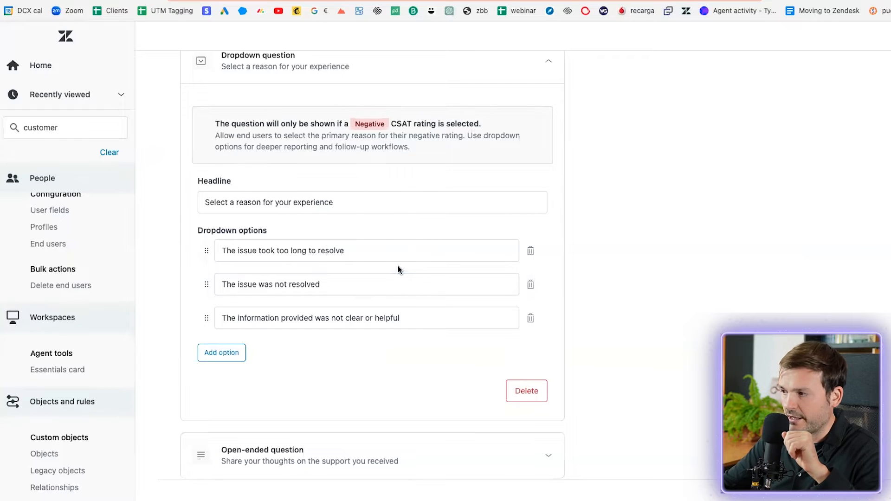
left_click(367, 284)
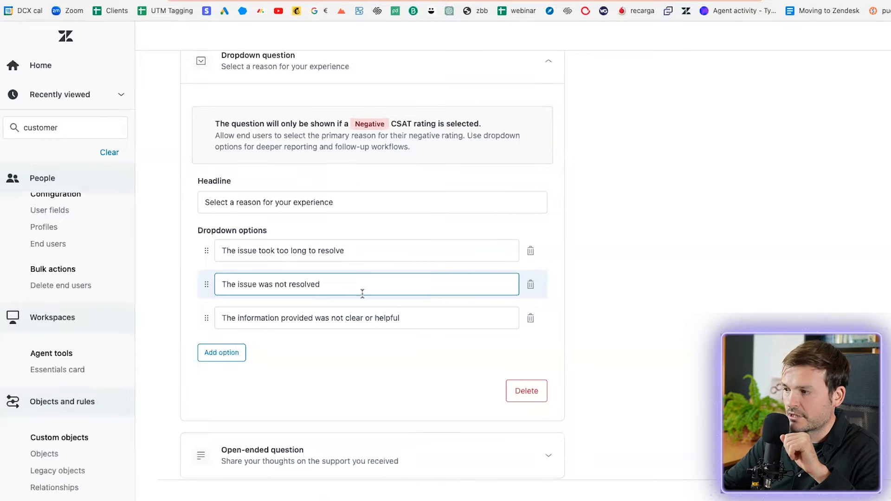
mouse_move(233, 352)
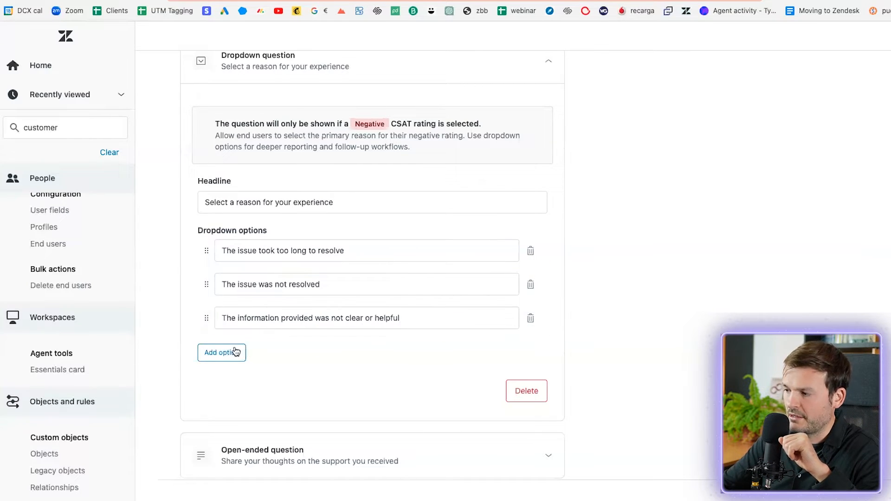
left_click(220, 351)
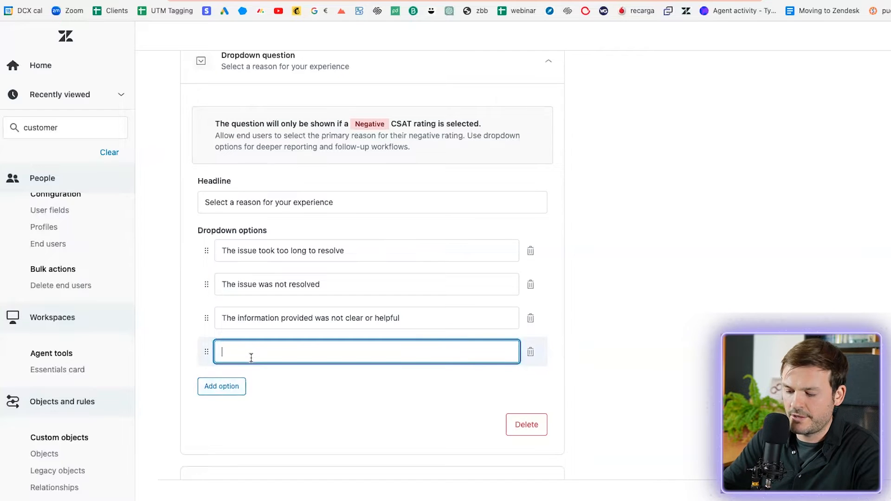
type("The agent")
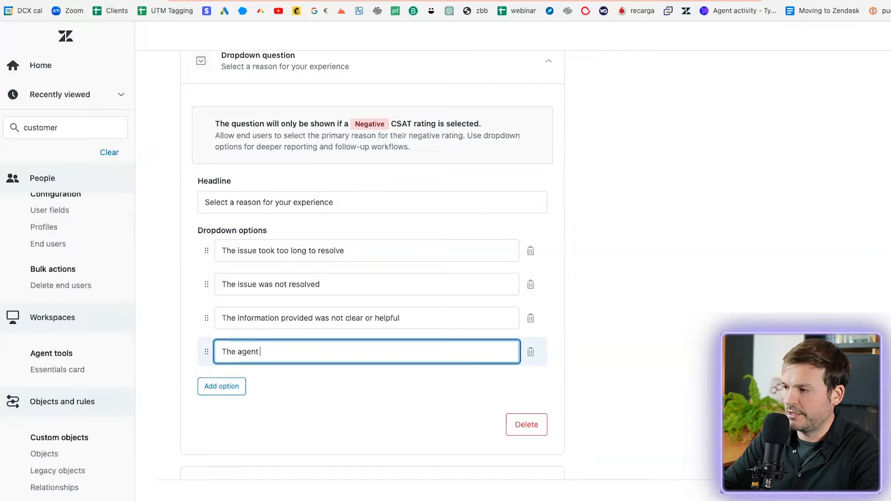
type("was rude")
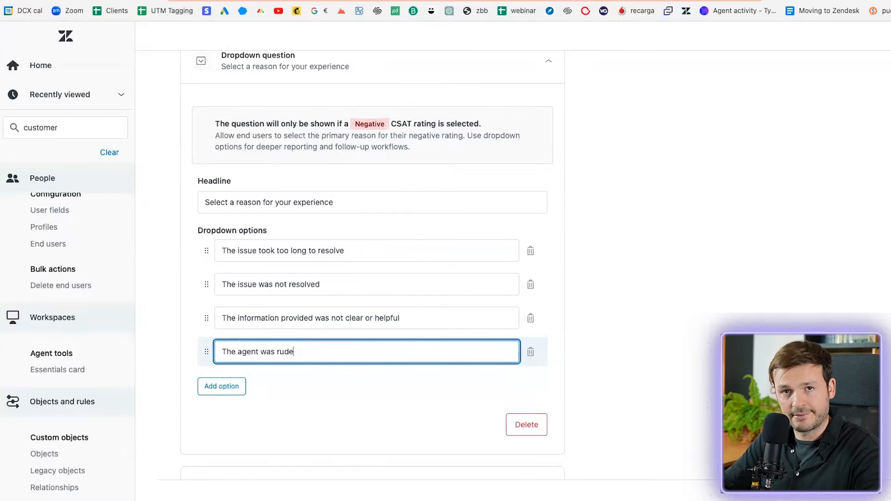
scroll("down", 3)
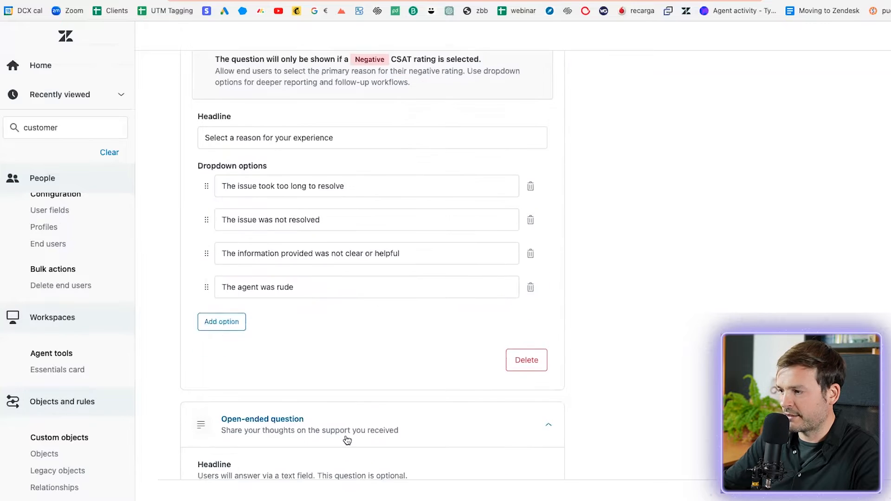
Step: Save the CSAT survey and confirm turning it on with its new automation rule
scroll("down", 3)
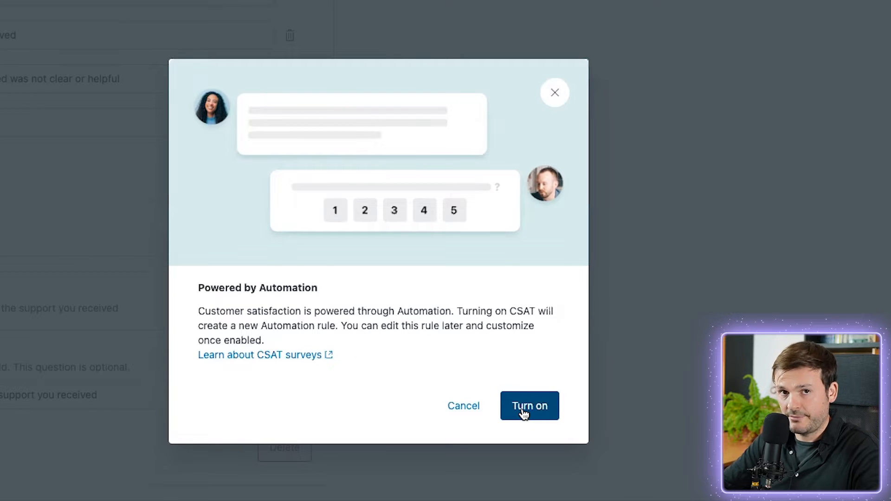
left_click(529, 405)
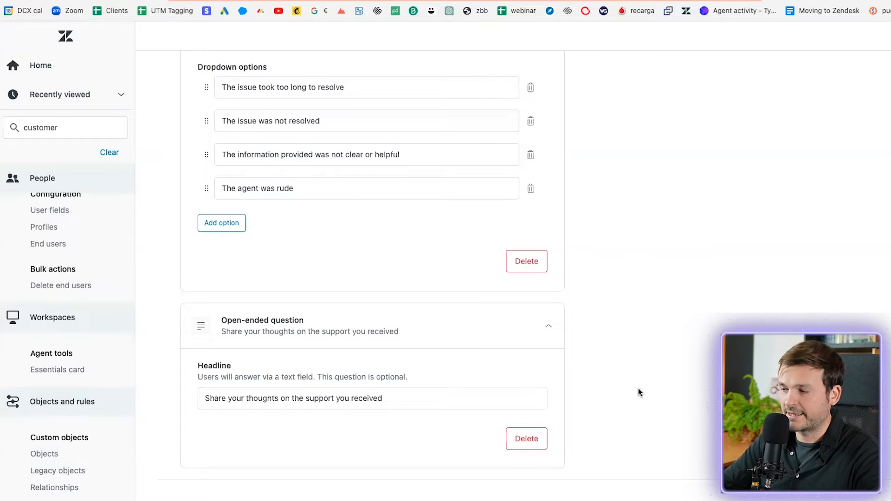
mouse_move(433, 416)
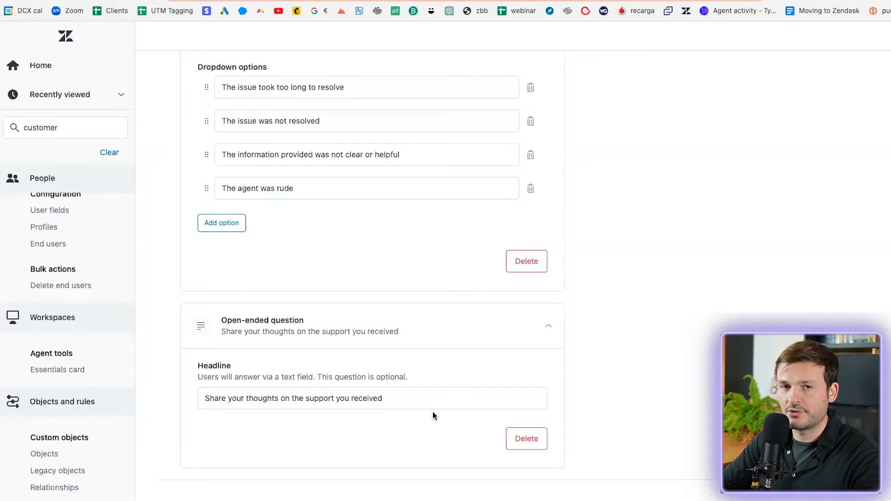
mouse_move(88, 165)
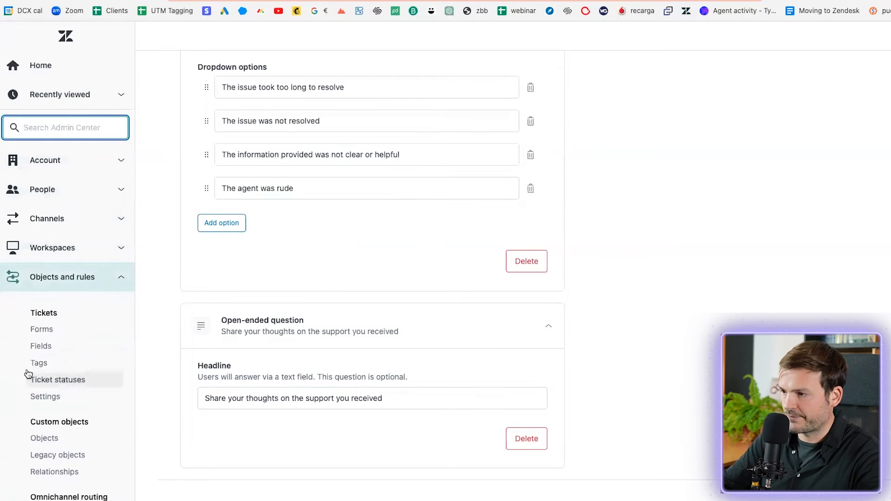
Step: Go to ticket Triggers and expand the CSAT category to show its two triggers
scroll("down", 3)
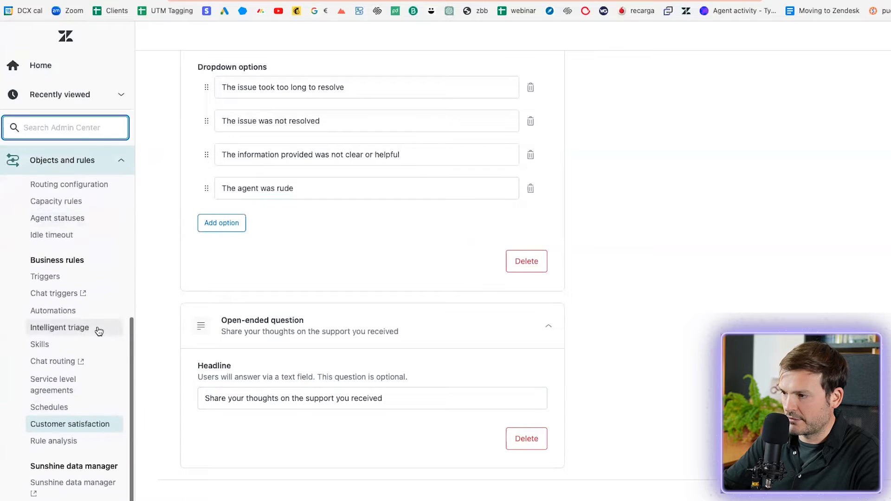
left_click(45, 276)
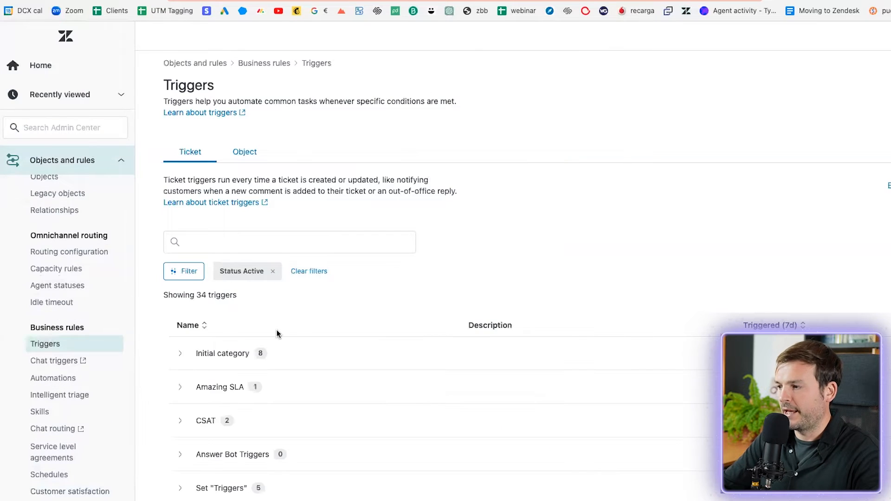
scroll("down", 3)
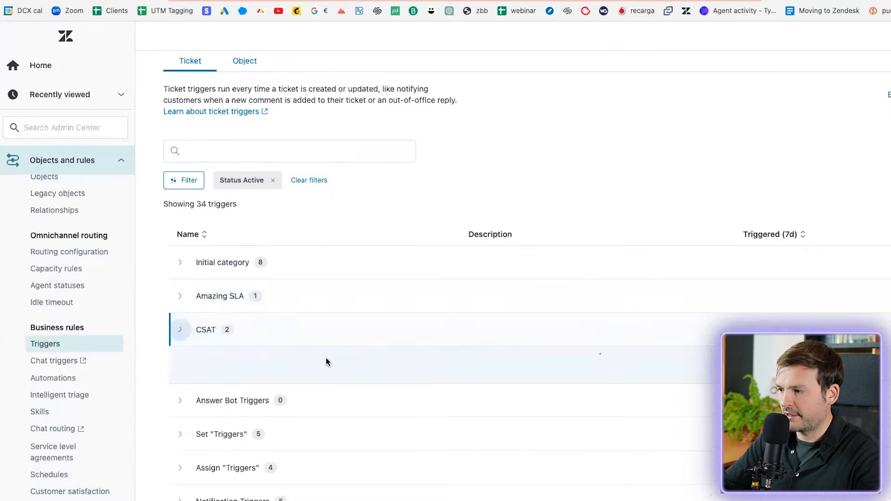
left_click(180, 329)
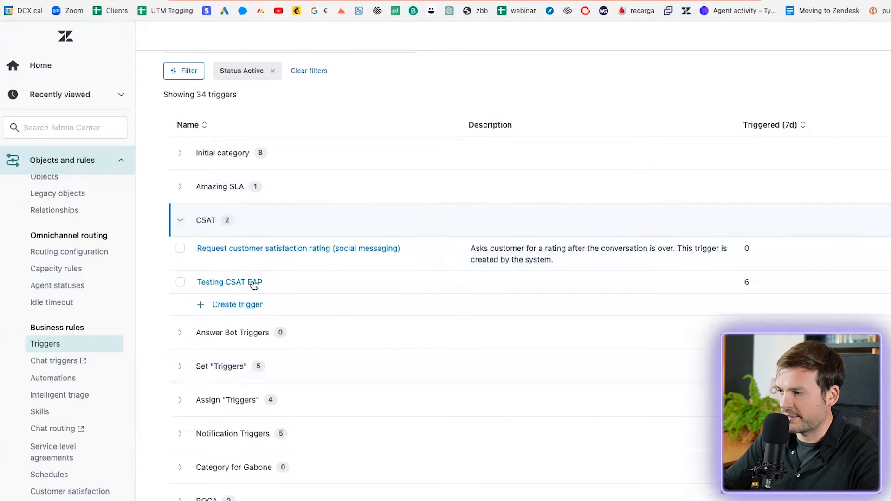
Step: Review the Testing CSAT EAP trigger's solved-ticket conditions and survey email action
left_click(229, 283)
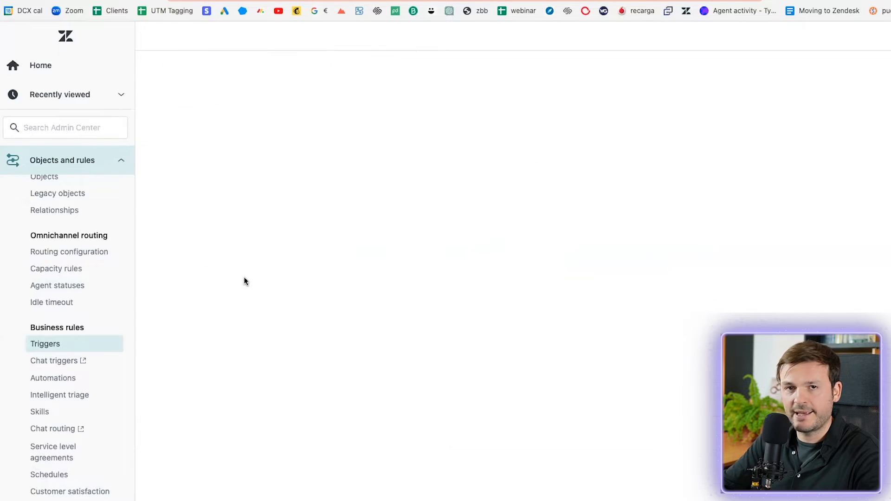
mouse_move(511, 312)
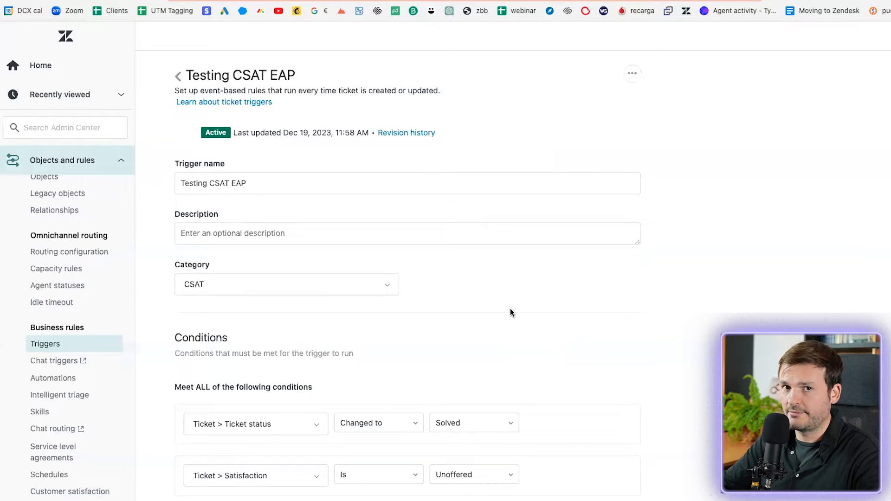
scroll("down", 3)
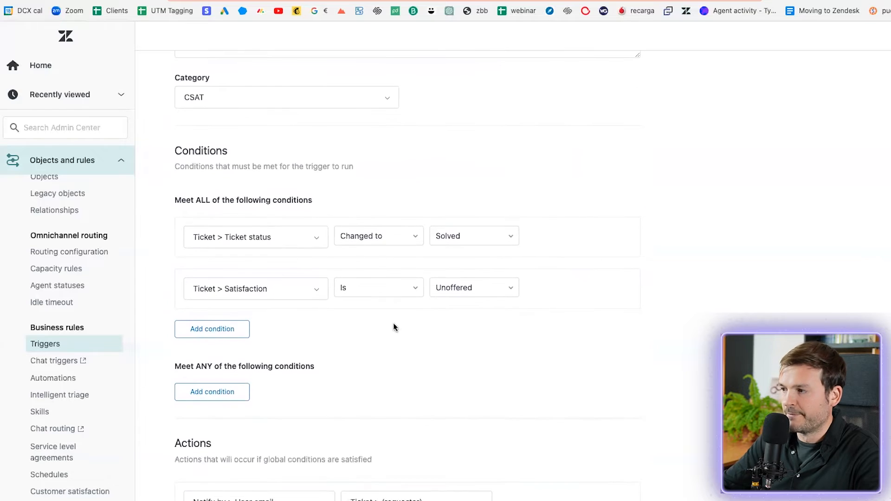
scroll("down", 3)
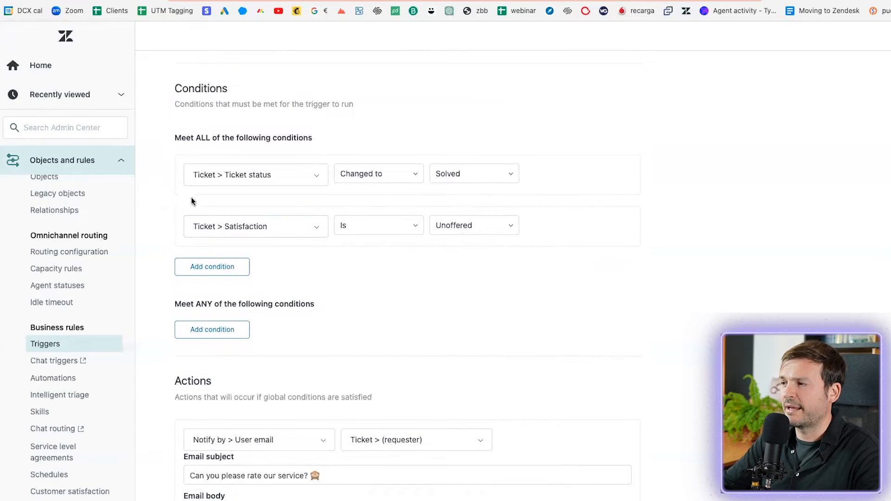
mouse_move(256, 174)
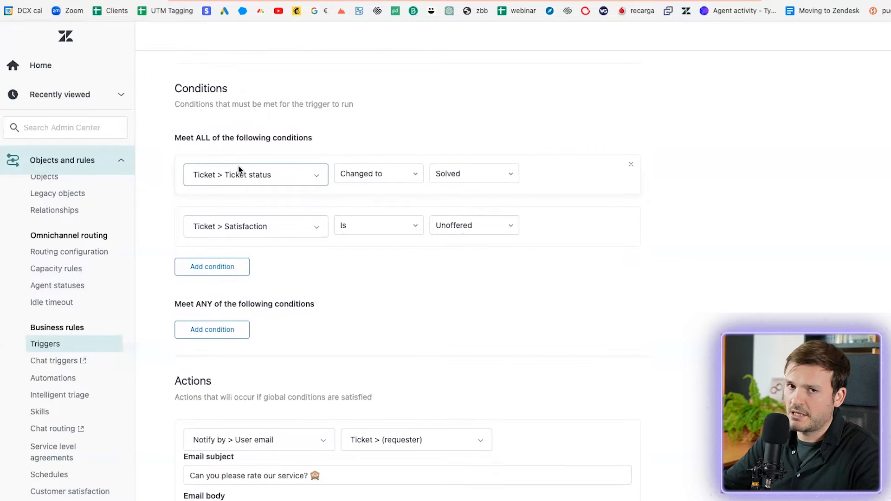
mouse_move(271, 164)
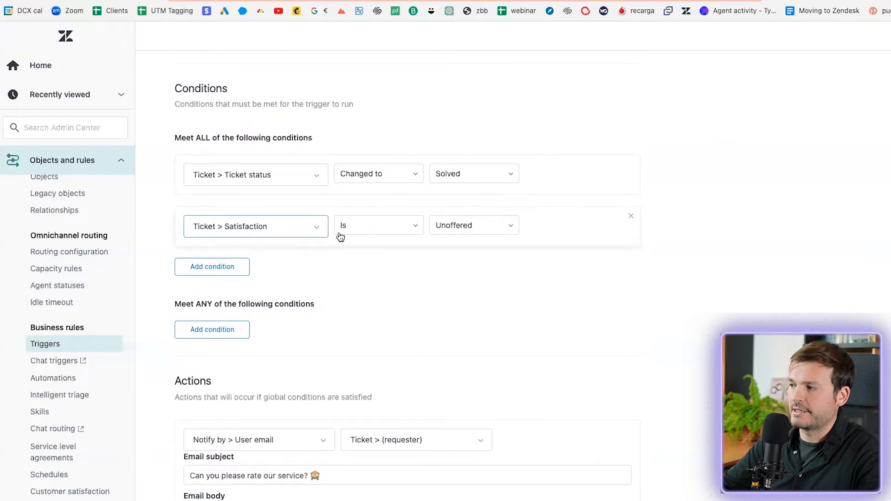
mouse_move(478, 262)
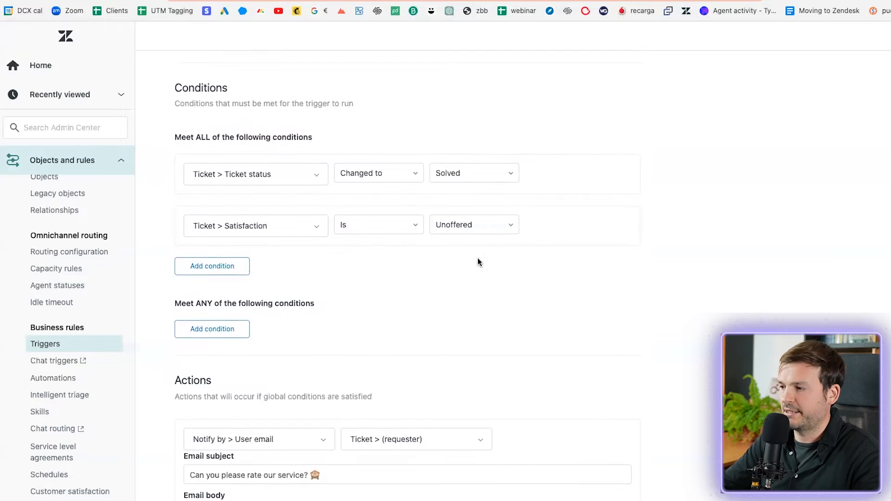
scroll("down", 3)
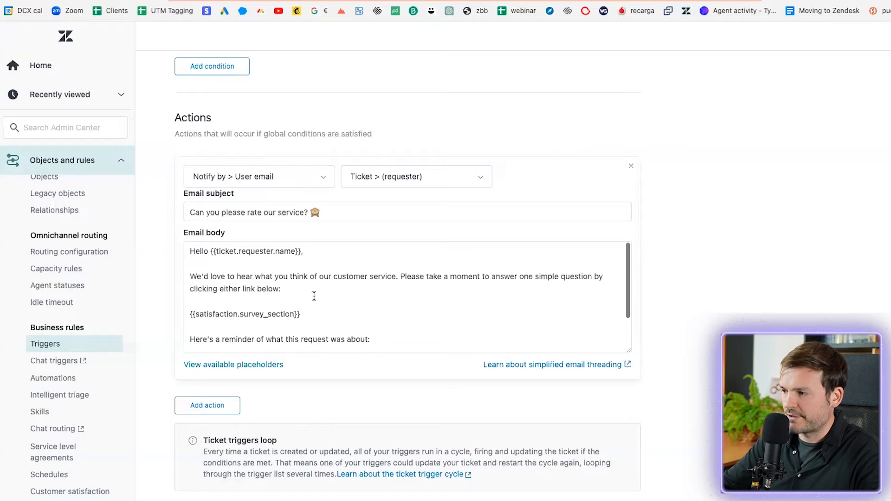
Step: Replace {{satisfaction.rating_section}} with {{satisfaction.survey_section}} in the trigger's email body
double_click(245, 314)
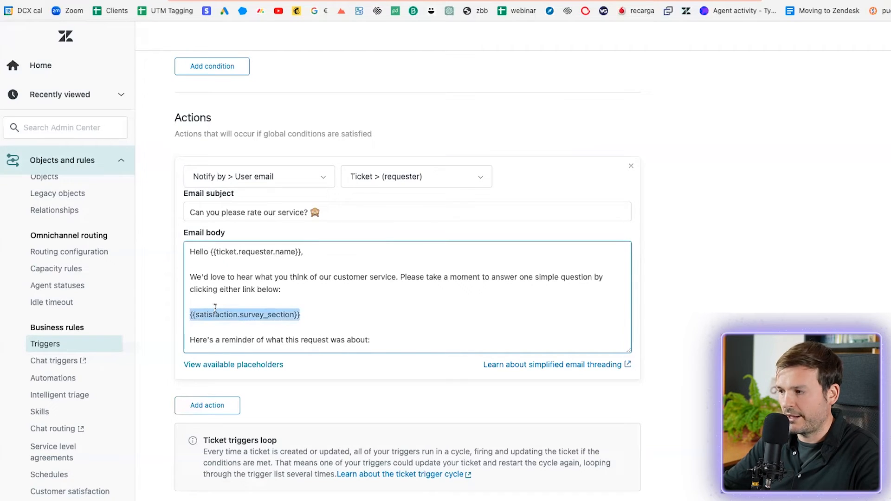
mouse_move(342, 307)
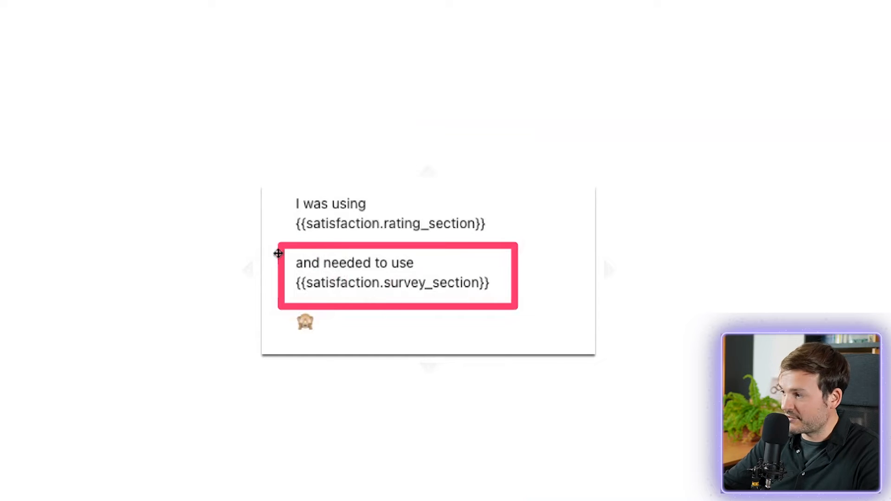
mouse_move(46, 216)
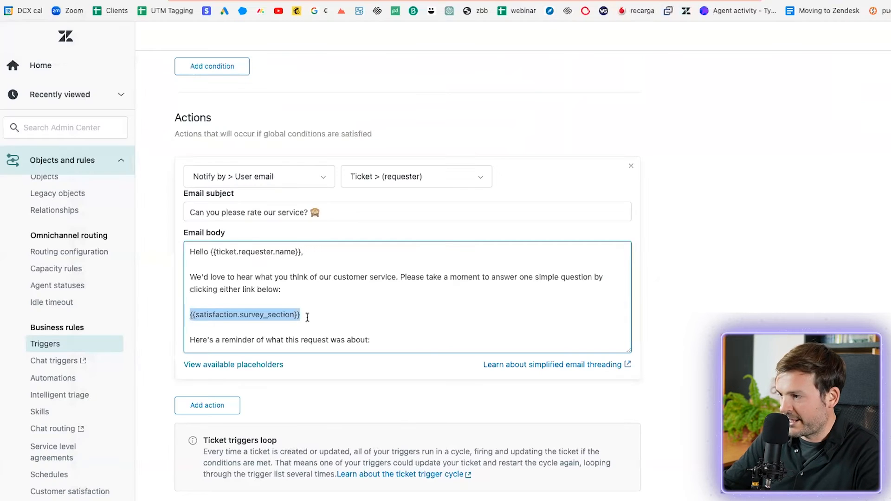
scroll("down", 3)
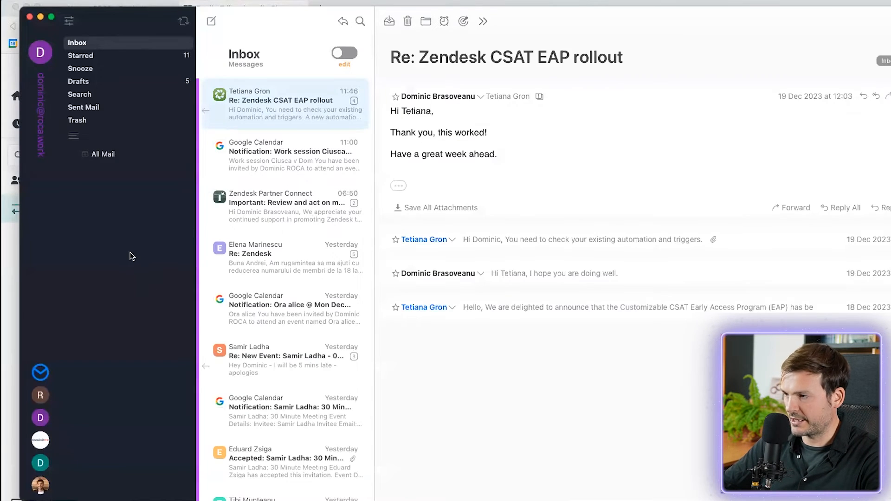
Step: Start a new email from the customer test account and begin typing the test message
left_click(210, 21)
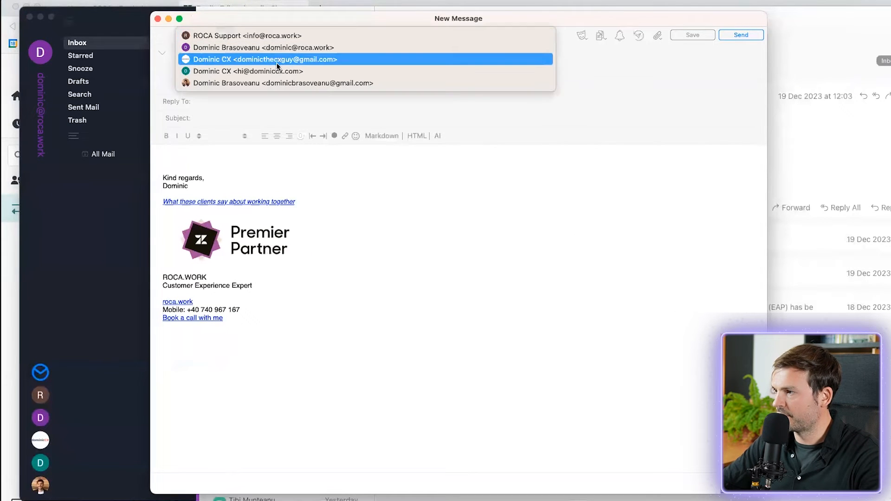
left_click(265, 59)
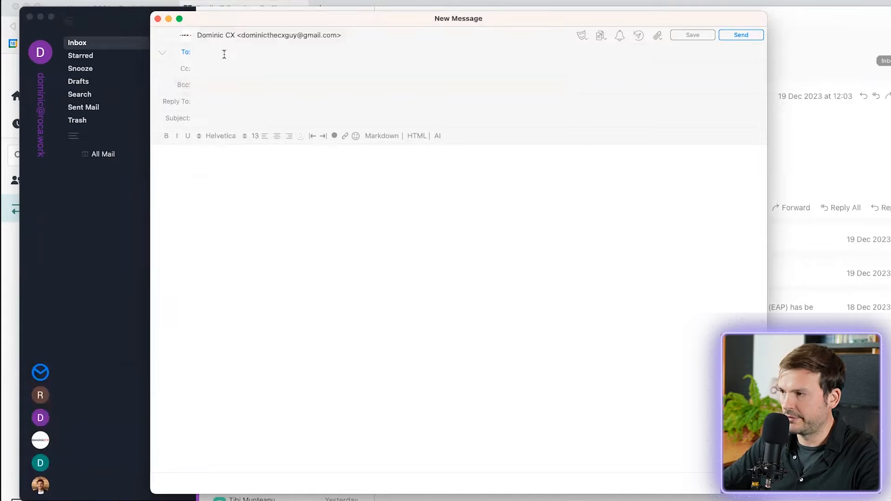
type("Te")
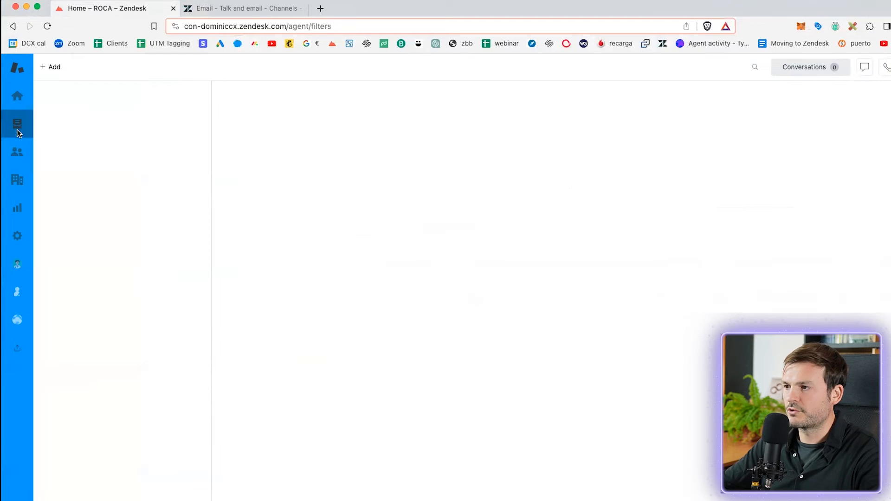
Step: Refresh the Unassigned Tickets view and bring up the new ticket #1780, 'Testing the new CSAT'
left_click(17, 124)
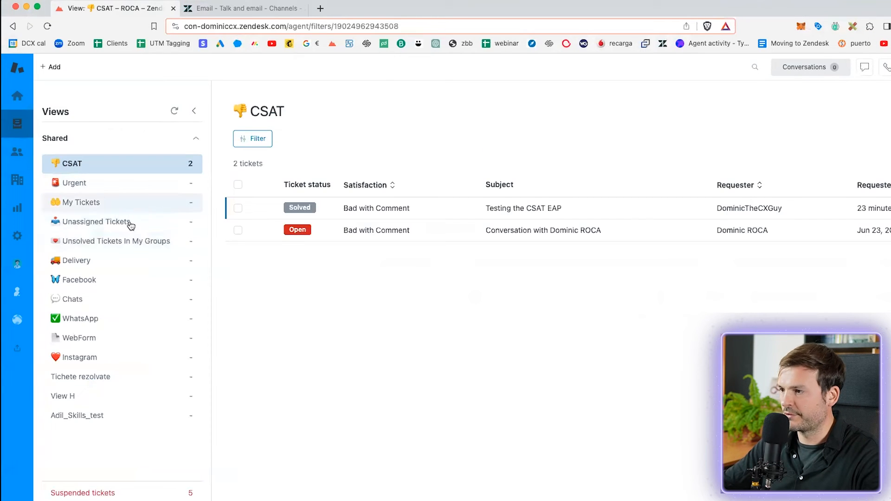
left_click(93, 222)
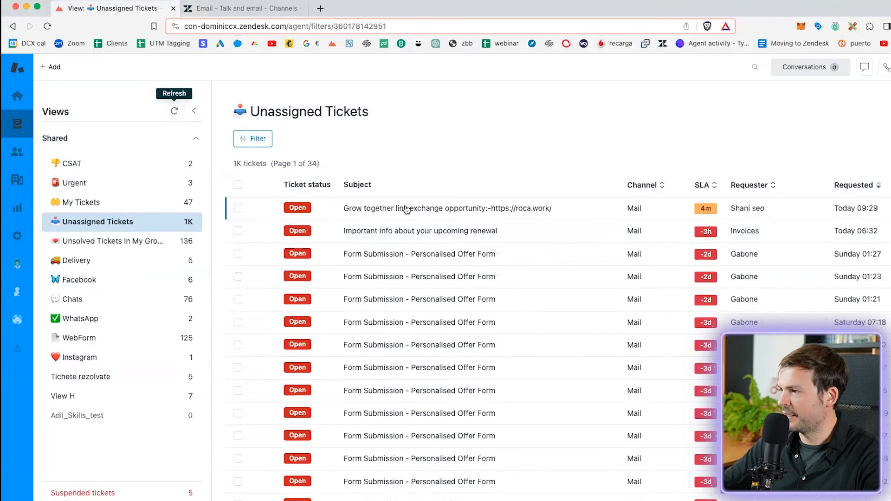
left_click(175, 111)
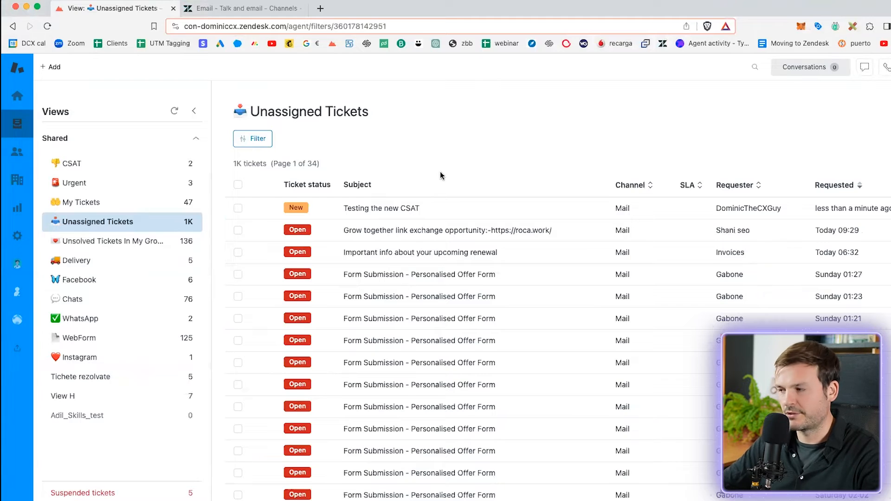
mouse_move(500, 208)
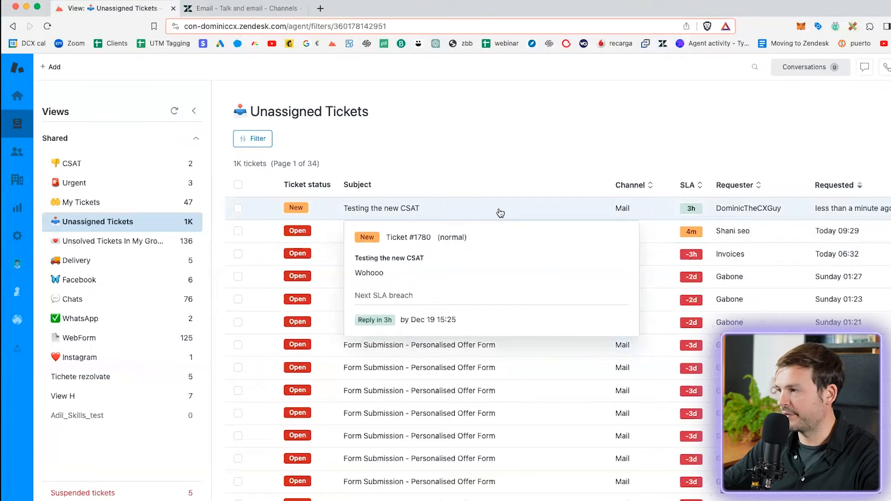
left_click(382, 207)
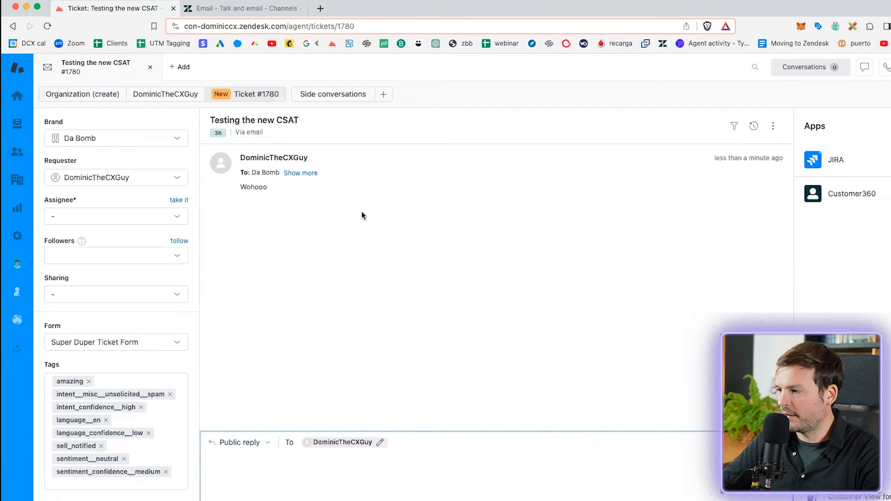
Step: Post the public reply 'And let's solve this bad boy' on ticket #1780 and solve it
scroll("down", 3)
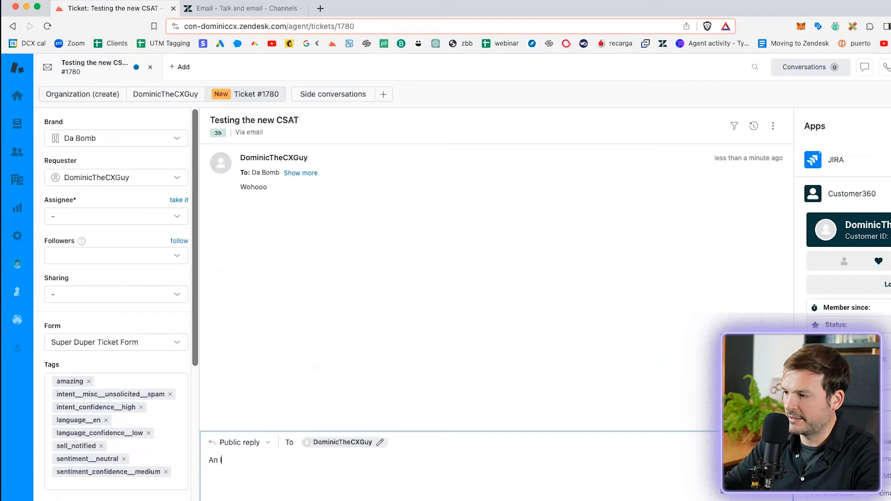
type("And let's this")
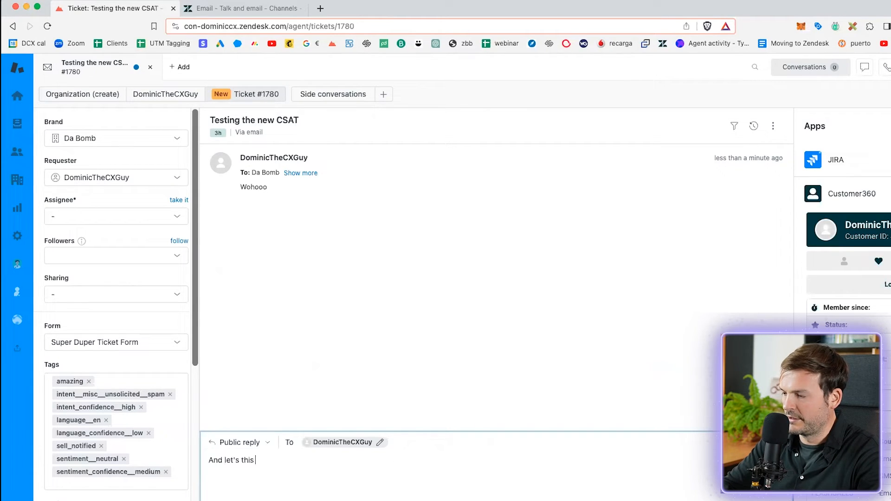
type("solve")
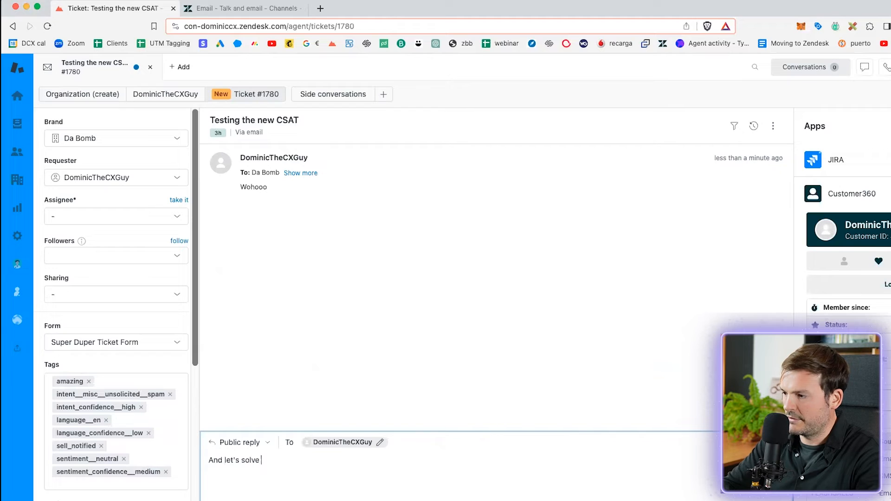
type("this bad boy")
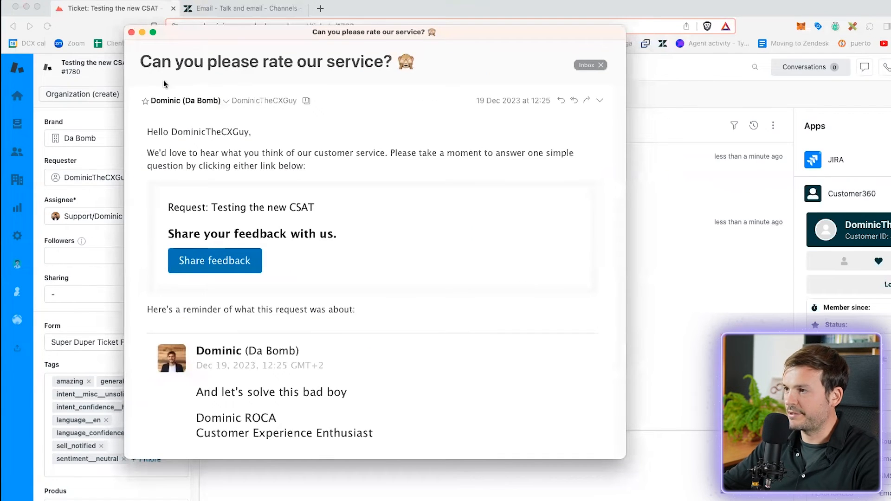
mouse_move(193, 207)
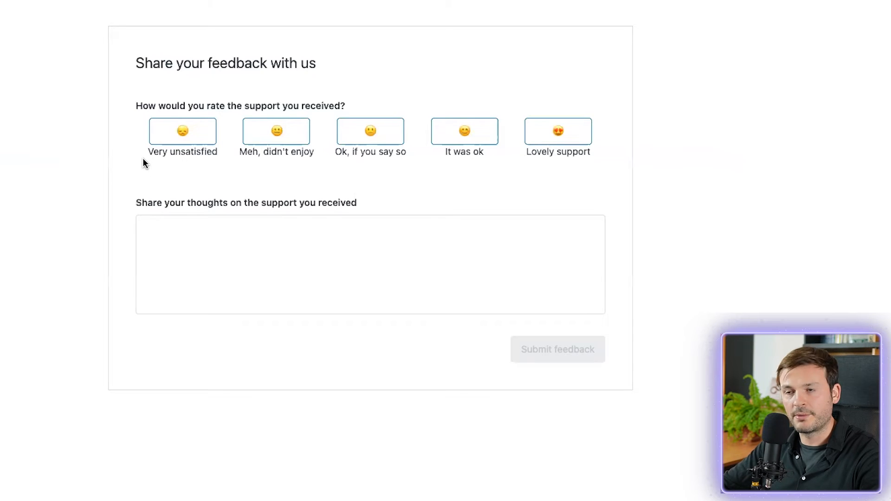
mouse_move(754, 200)
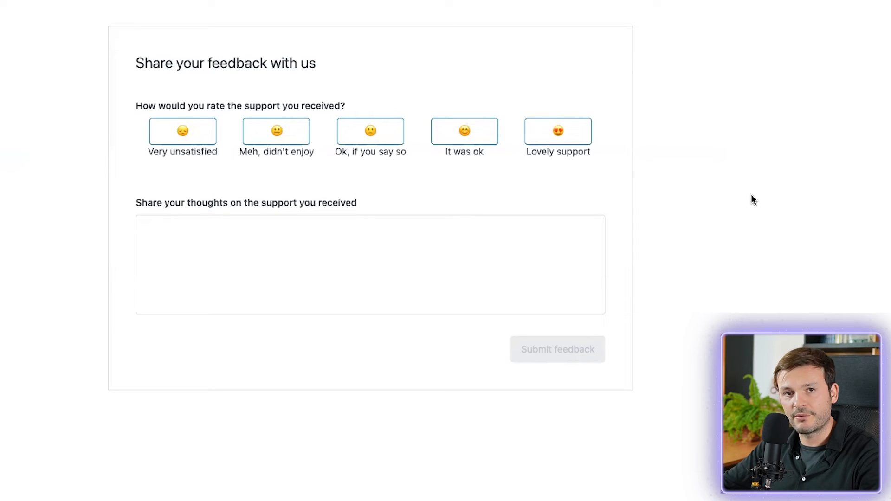
mouse_move(729, 207)
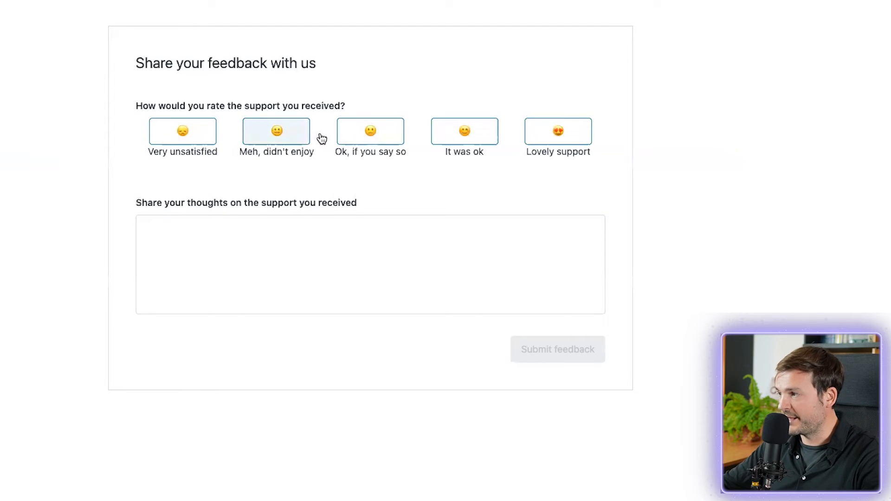
mouse_move(557, 131)
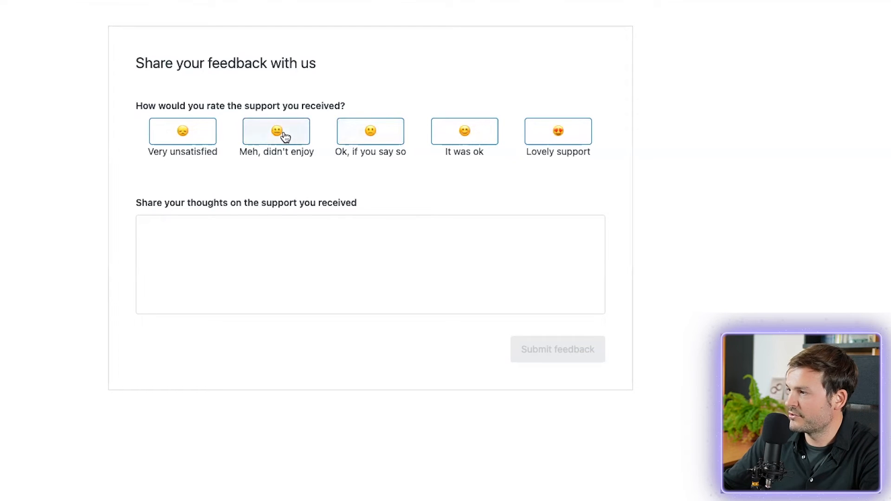
Step: Rate 'Meh, didn't enjoy', choose reason 'The agent was rude', and comment that the agent was actually lovely
left_click(276, 131)
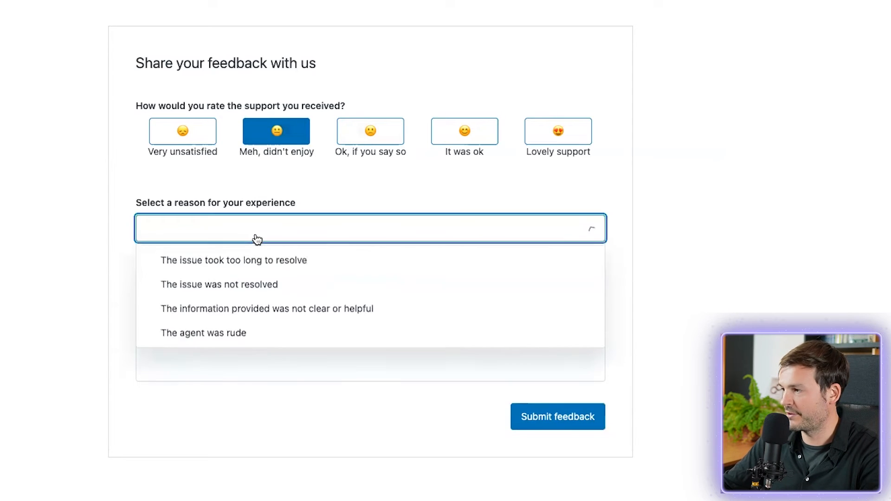
left_click(202, 332)
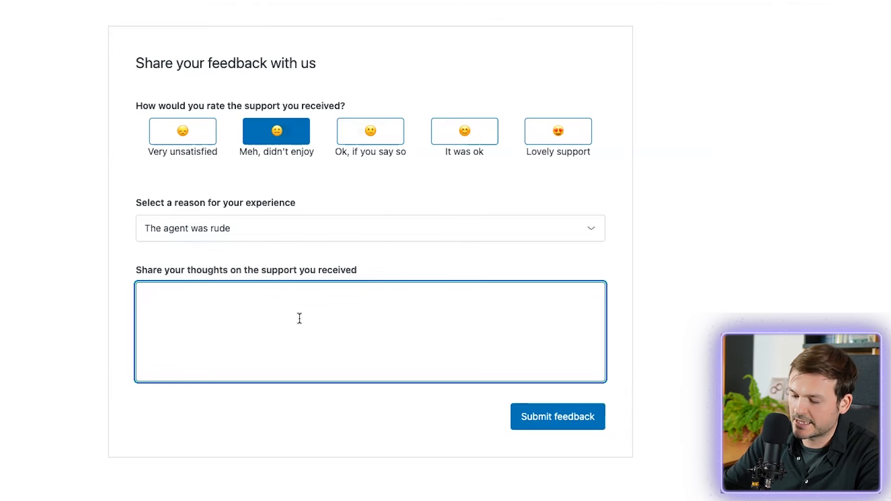
type("The agent w")
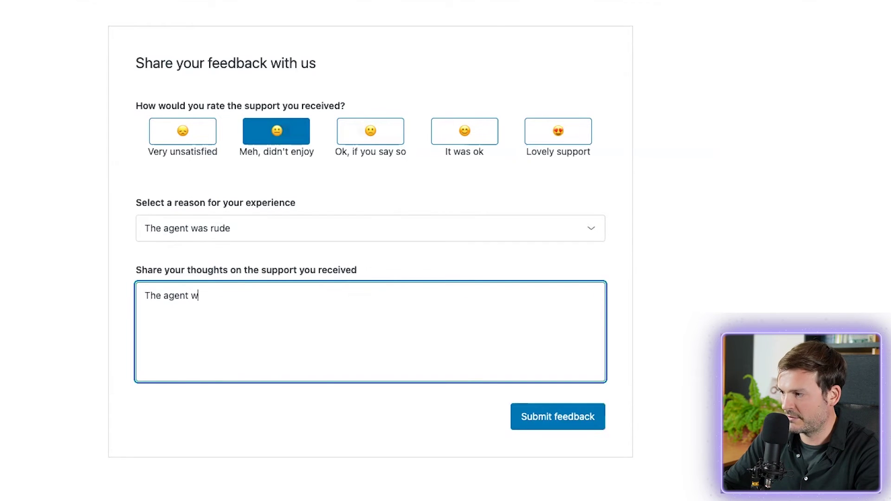
type("as acuta")
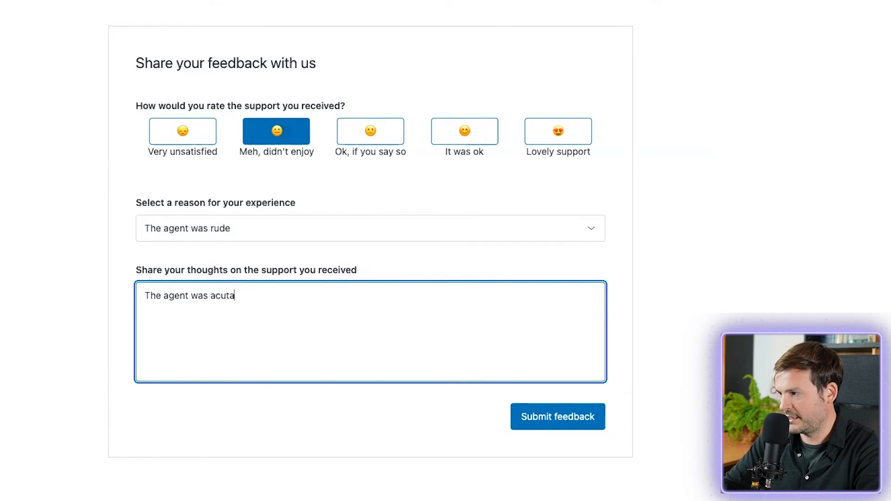
type("actually lovelu b")
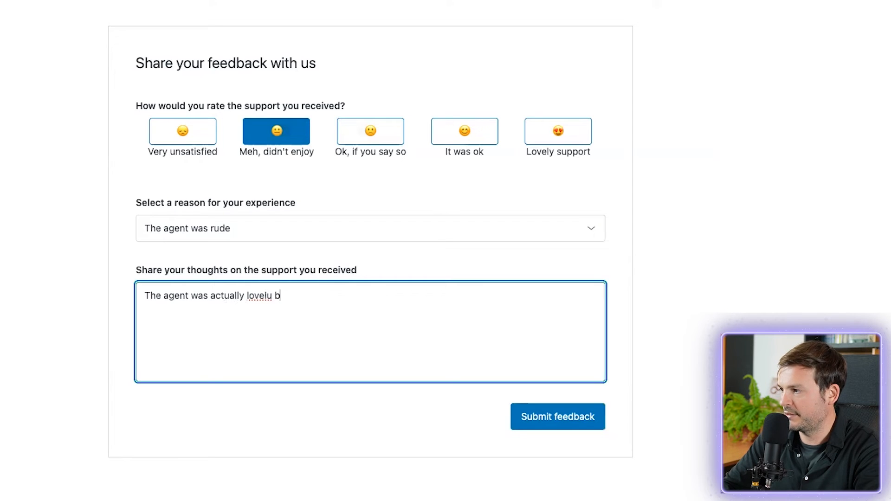
type("u")
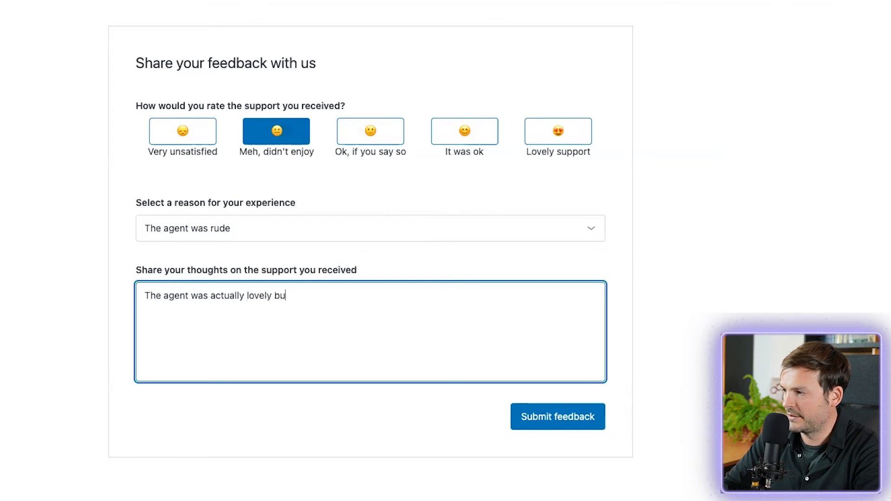
type("t you know I")
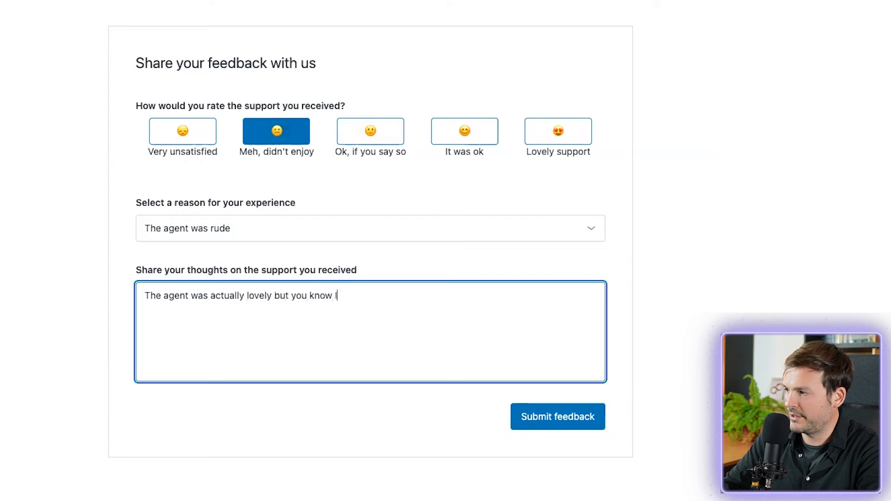
type("we need some content")
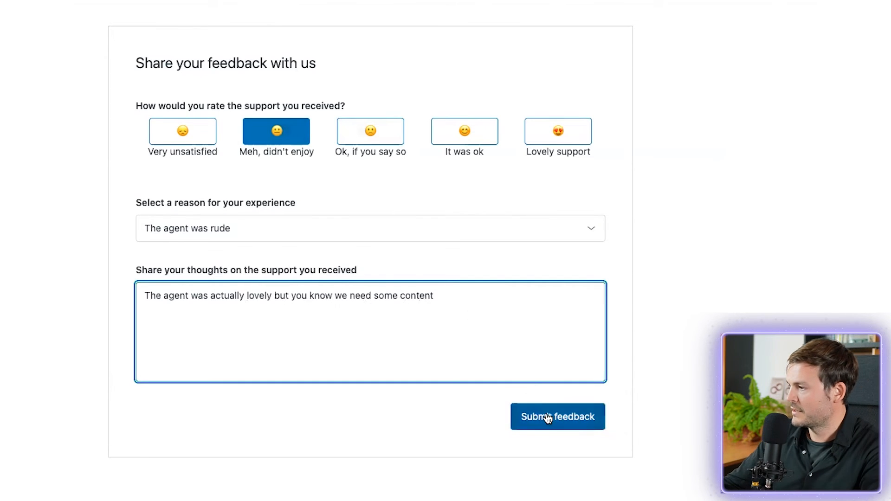
Step: Submit the survey feedback so ticket #1780 shows the rating, reason and comment
left_click(557, 417)
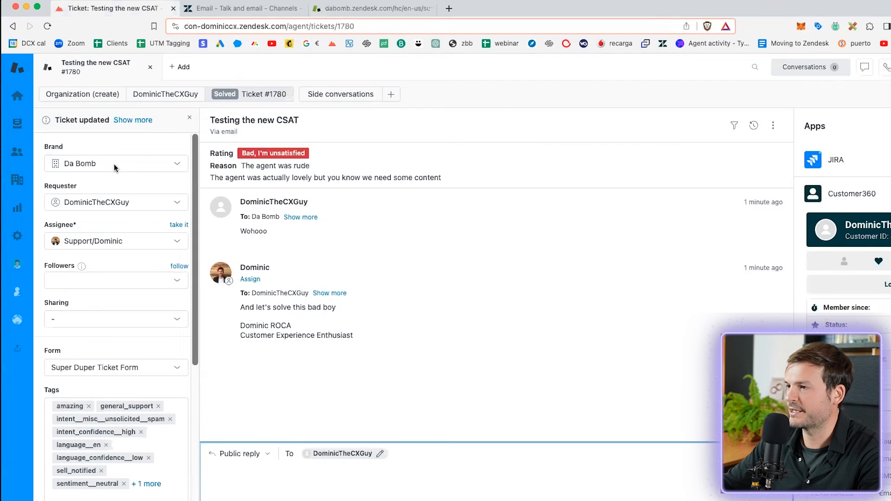
mouse_move(466, 258)
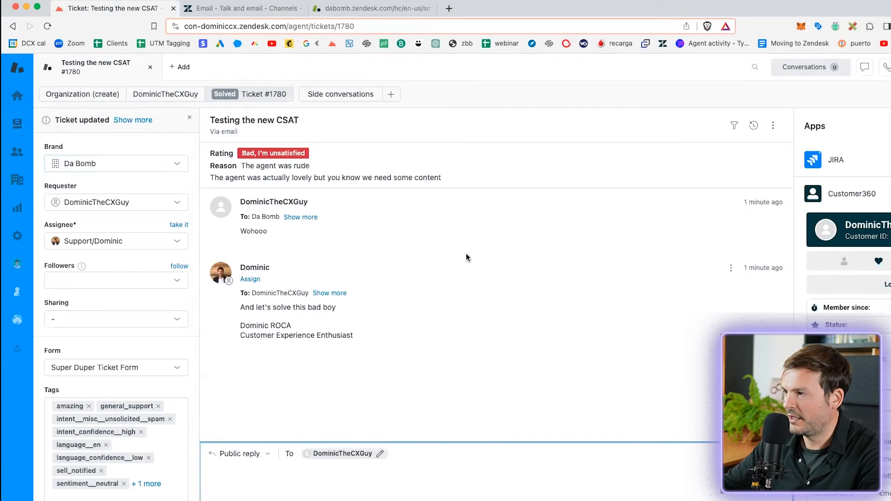